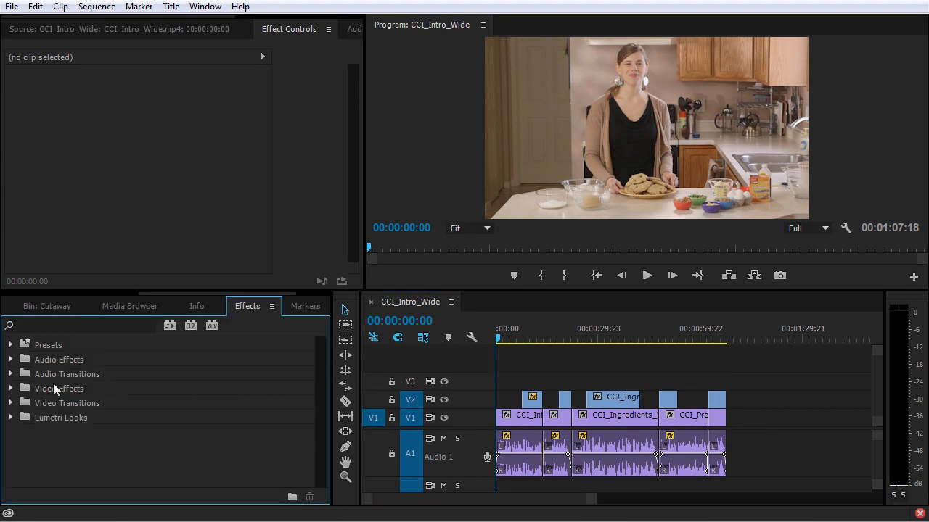
Step: Expand Video Effects to see Adjust, Blur & Sharpen and Color Correction bins, then collapse Adjust
click(11, 388)
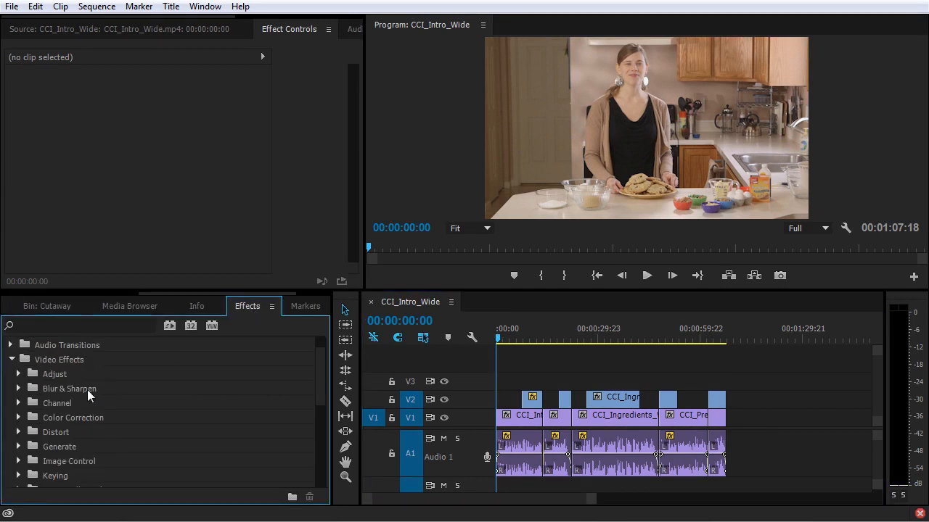
scroll(down, 3)
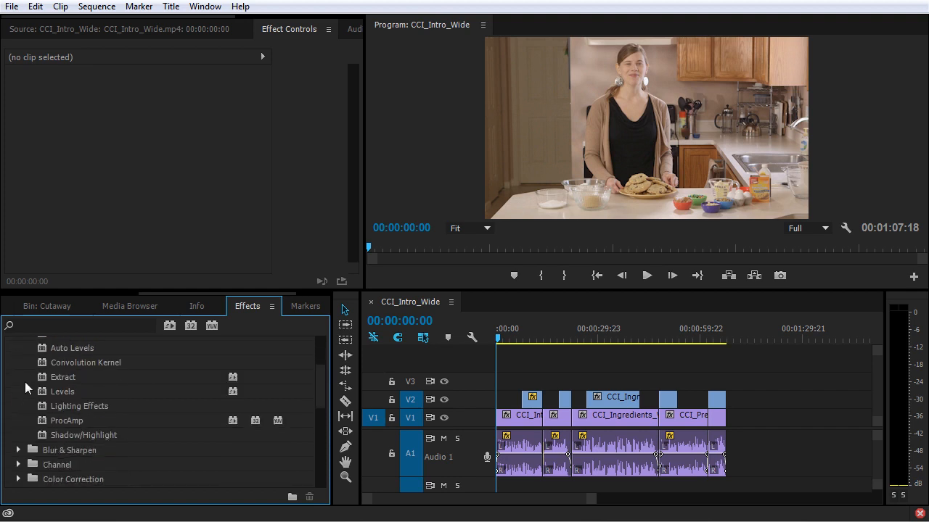
click(18, 450)
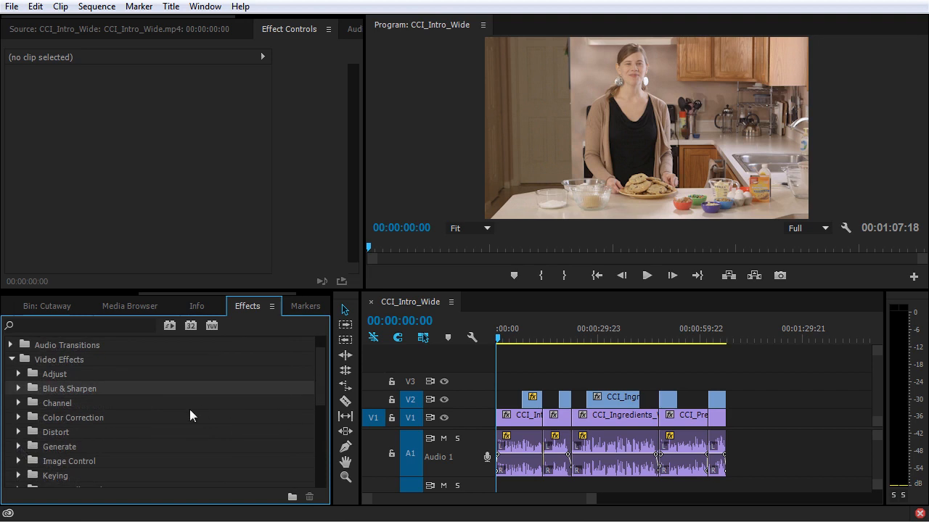
mouse_move(287, 438)
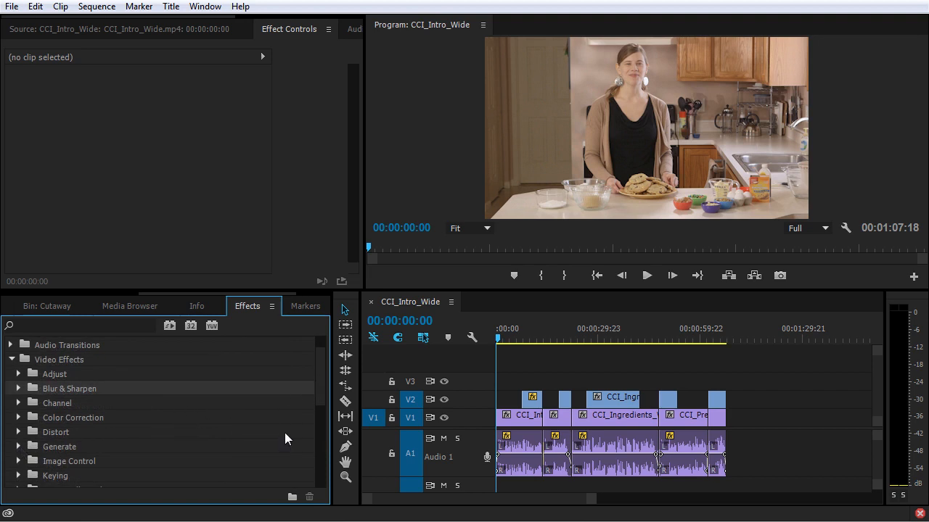
mouse_move(264, 433)
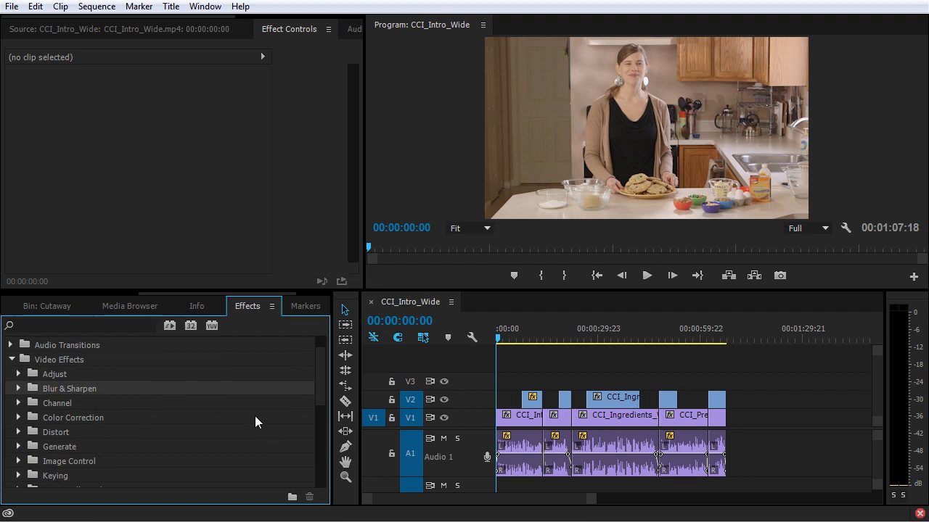
mouse_move(256, 419)
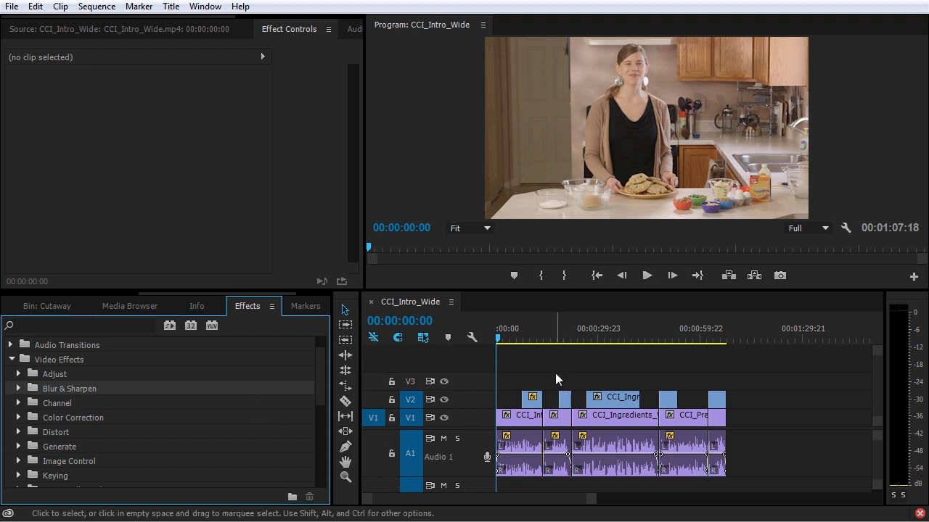
mouse_move(546, 348)
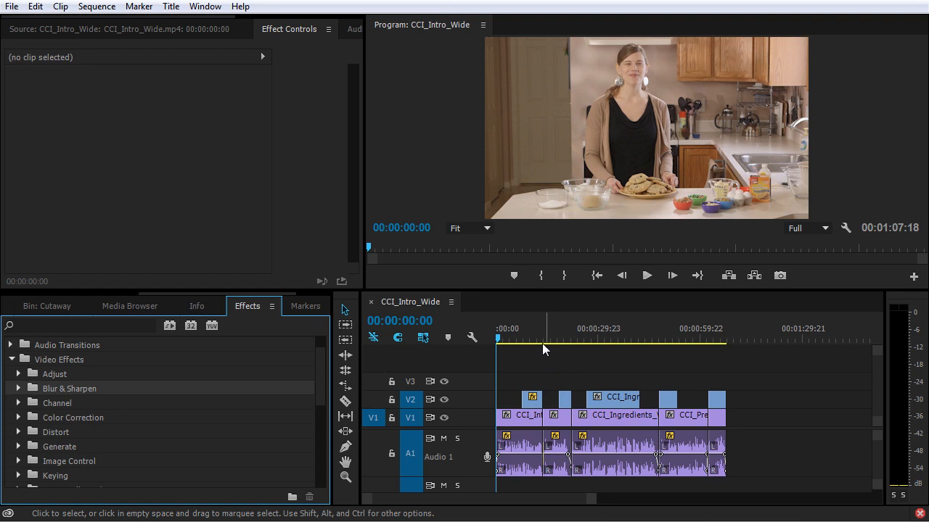
Step: Park the playhead at about 00:01:04 on the cookie close-up near the sequence end
click(714, 339)
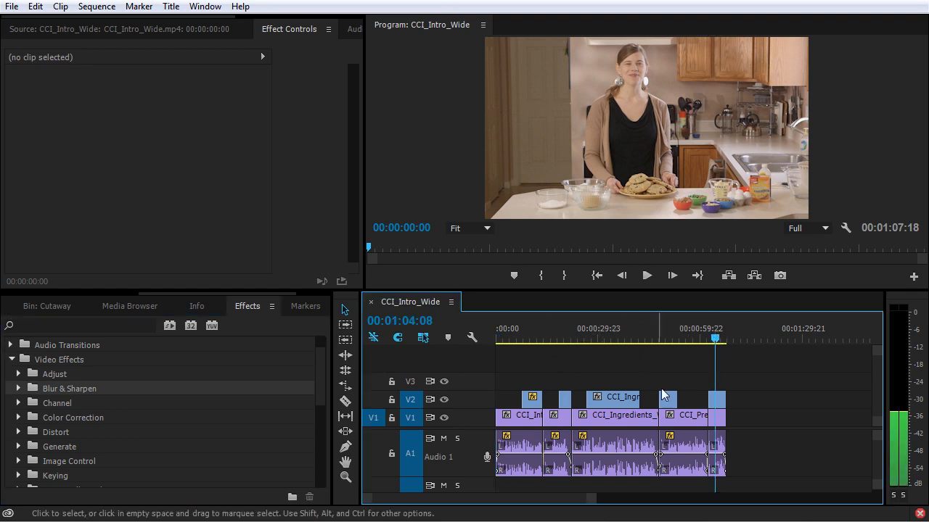
click(714, 339)
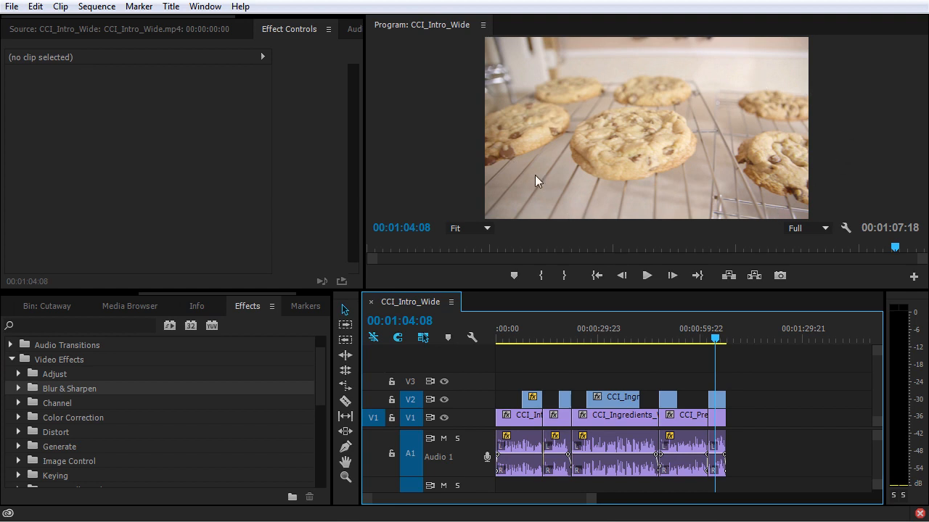
mouse_move(718, 257)
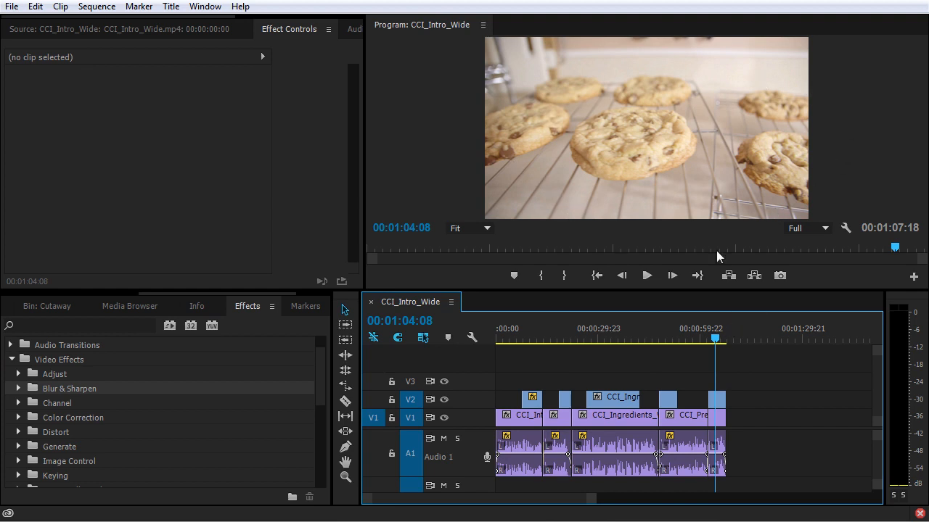
mouse_move(752, 371)
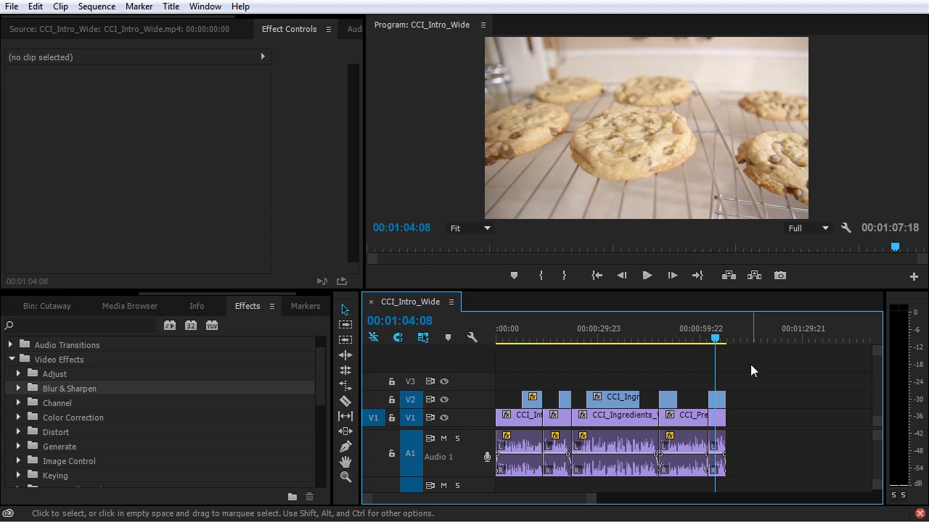
mouse_move(694, 400)
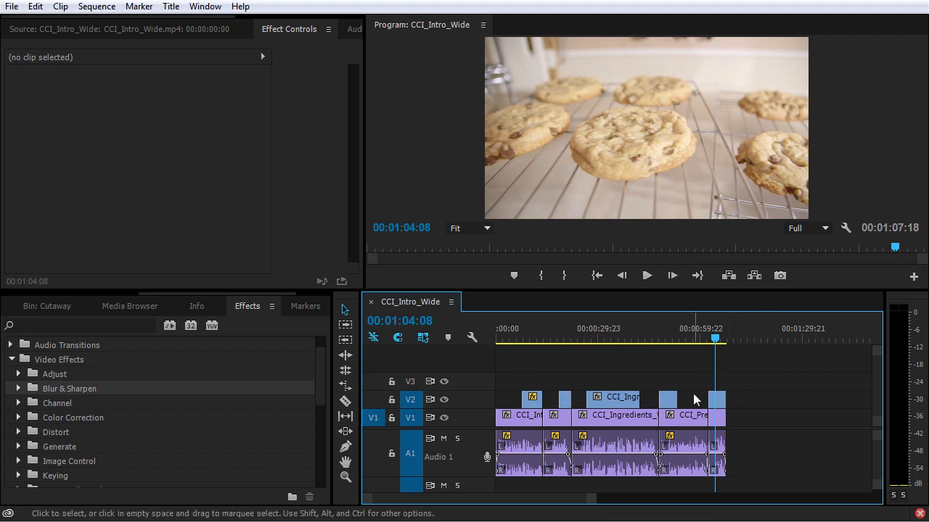
mouse_move(722, 380)
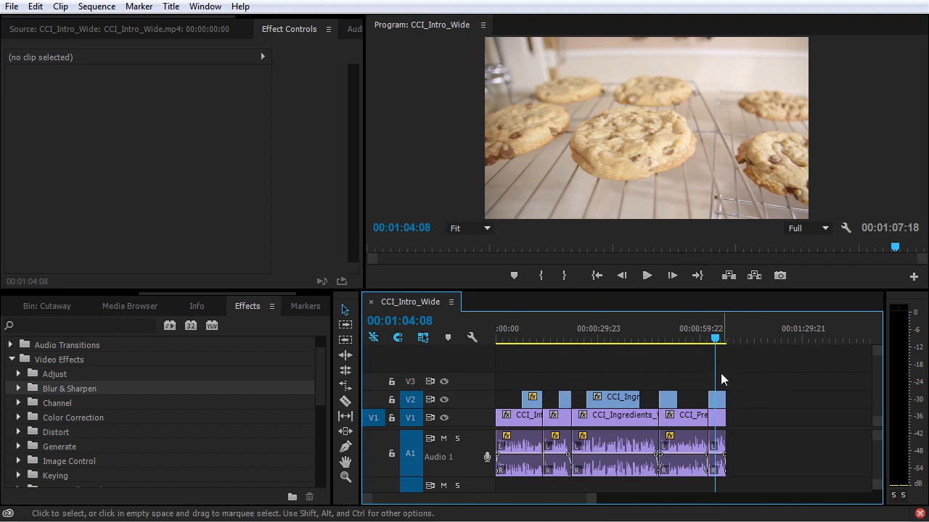
mouse_move(709, 386)
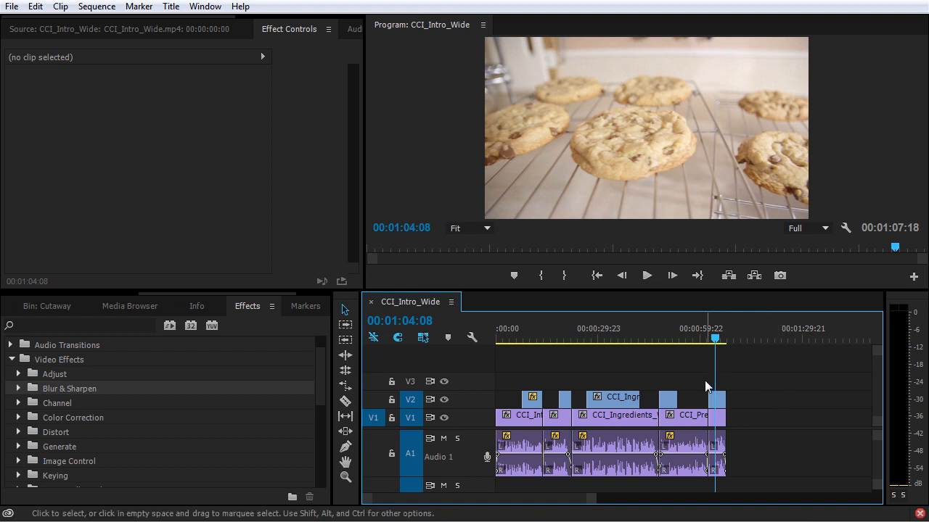
mouse_move(702, 391)
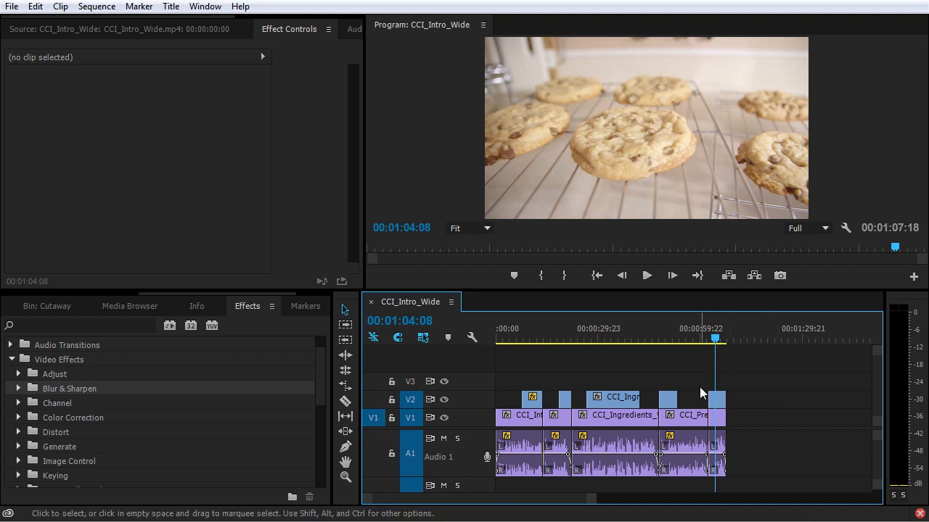
mouse_move(758, 399)
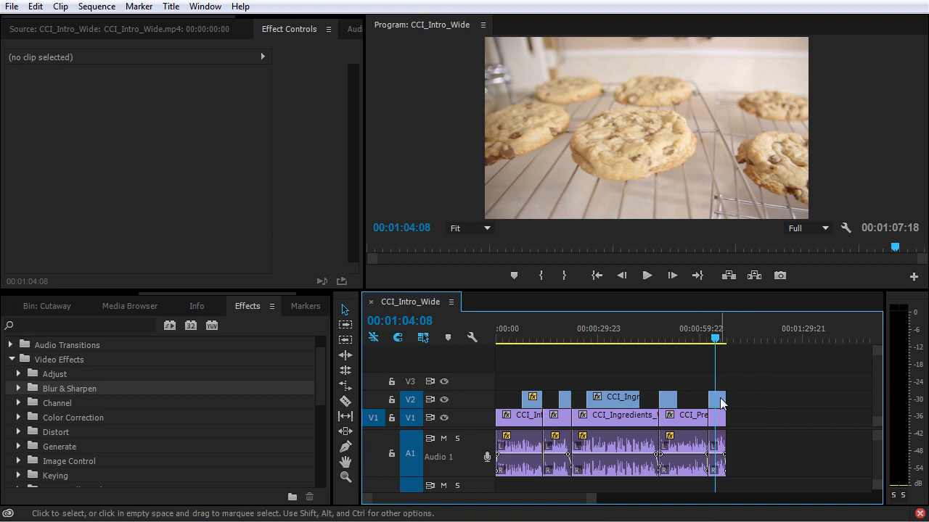
mouse_move(784, 392)
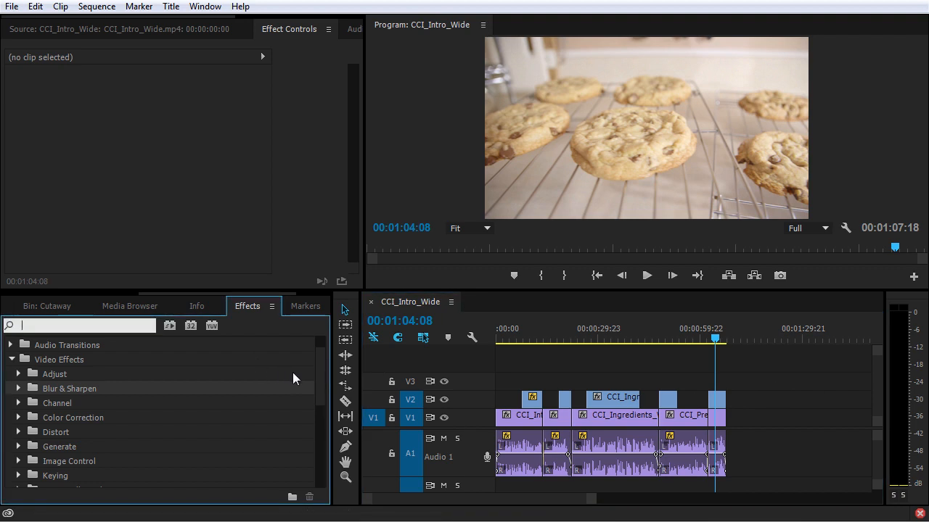
Step: Search 'fast' and apply the Fast Color Corrector to the cookie close-up clip
text(fast)
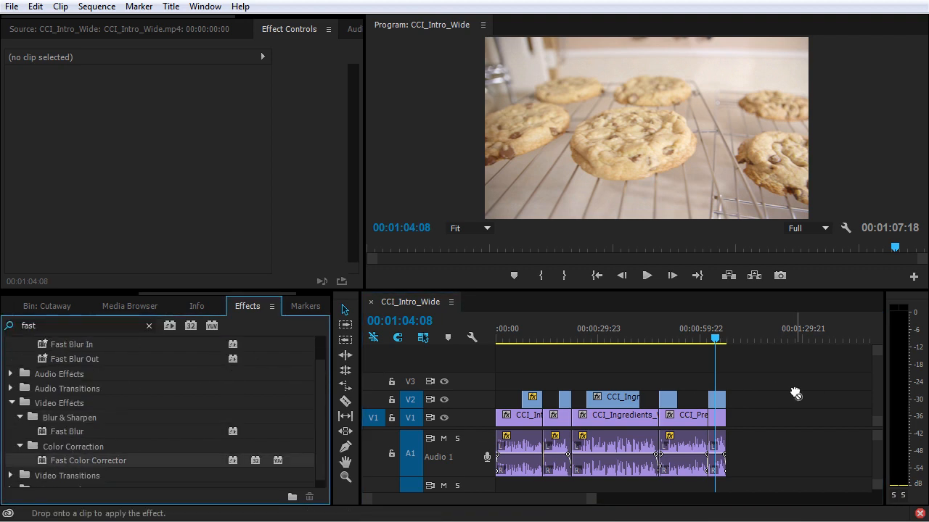
click(717, 401)
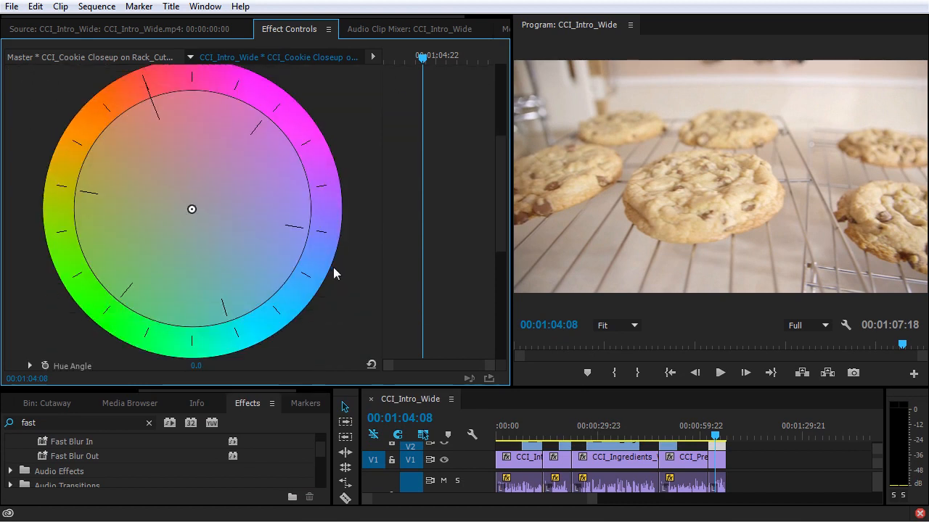
mouse_move(249, 162)
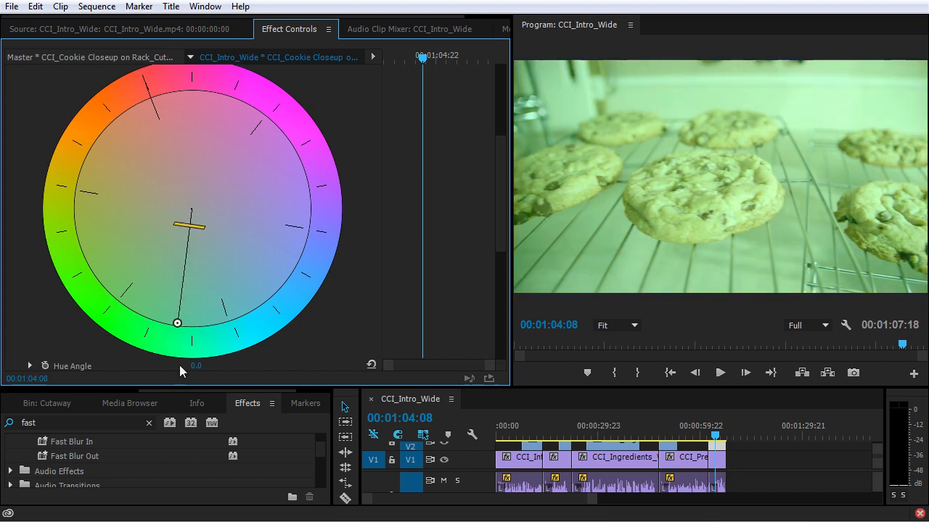
Step: Swing the colour balance wheel through blue and magenta, settling on a slight offset near neutral
drag(177, 322, 290, 267)
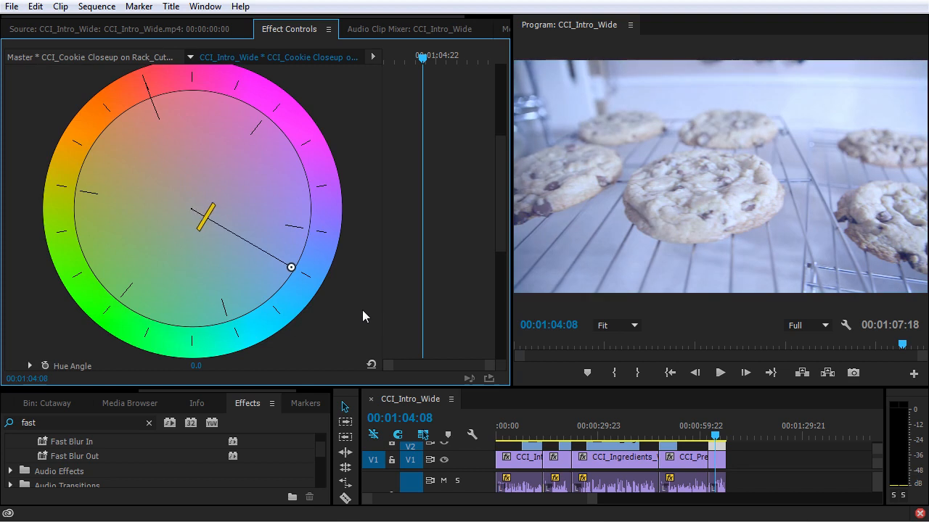
drag(290, 267, 192, 210)
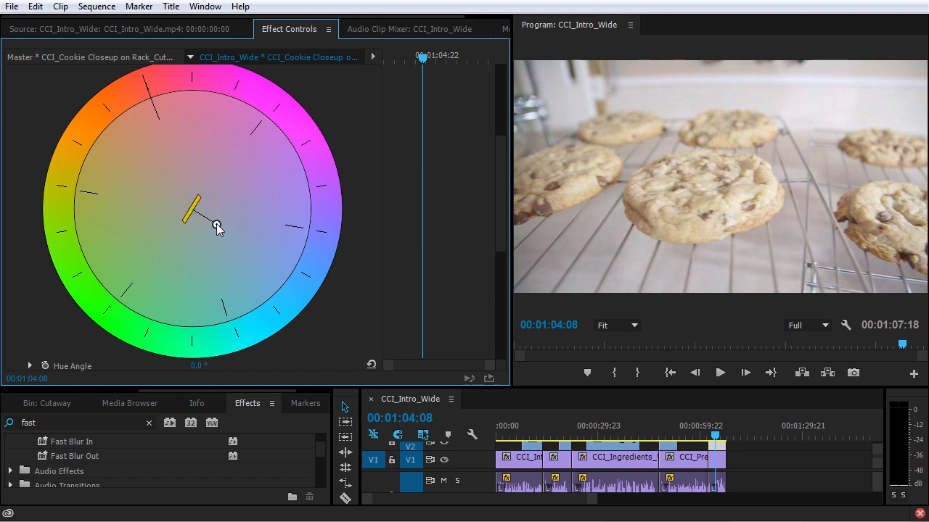
drag(217, 225, 231, 163)
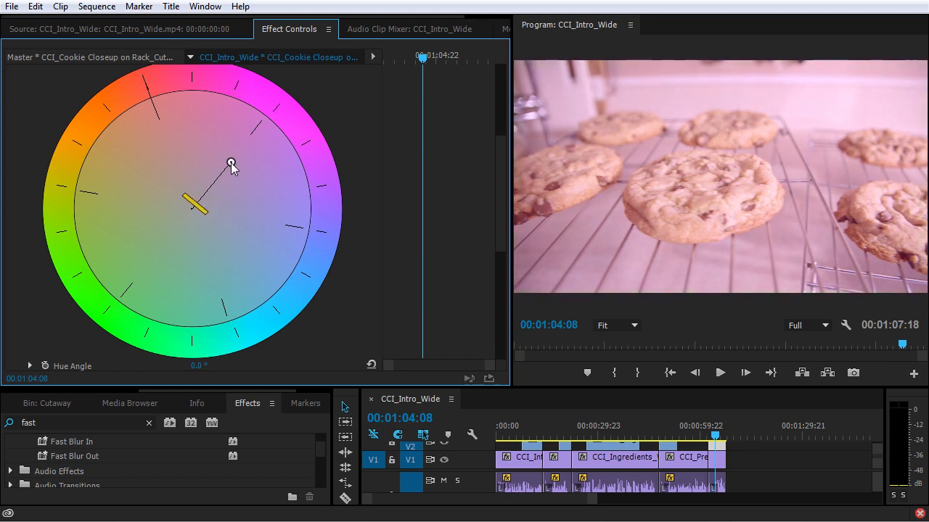
drag(230, 162, 195, 206)
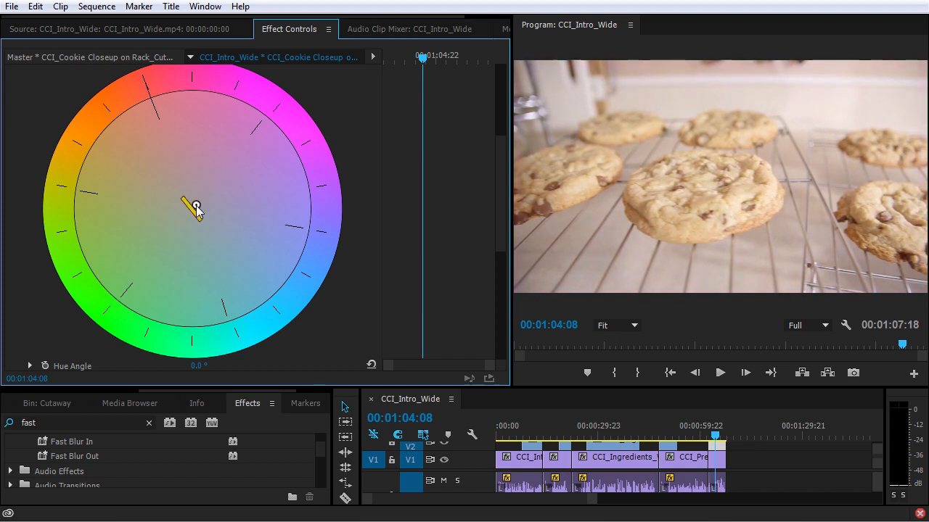
drag(195, 206, 255, 140)
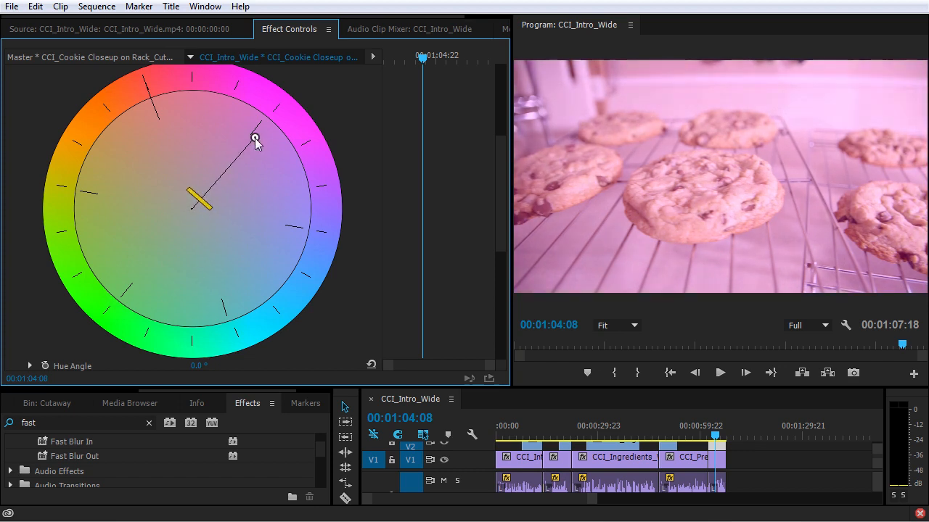
drag(256, 139, 197, 204)
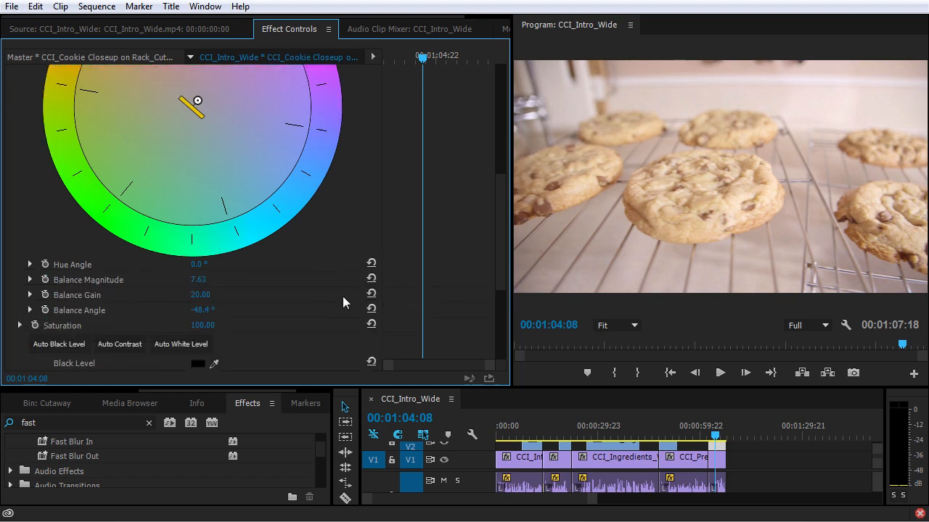
Step: Raise the Fast Color Corrector's saturation and push its balance toward warm yellow
scroll(up, 3)
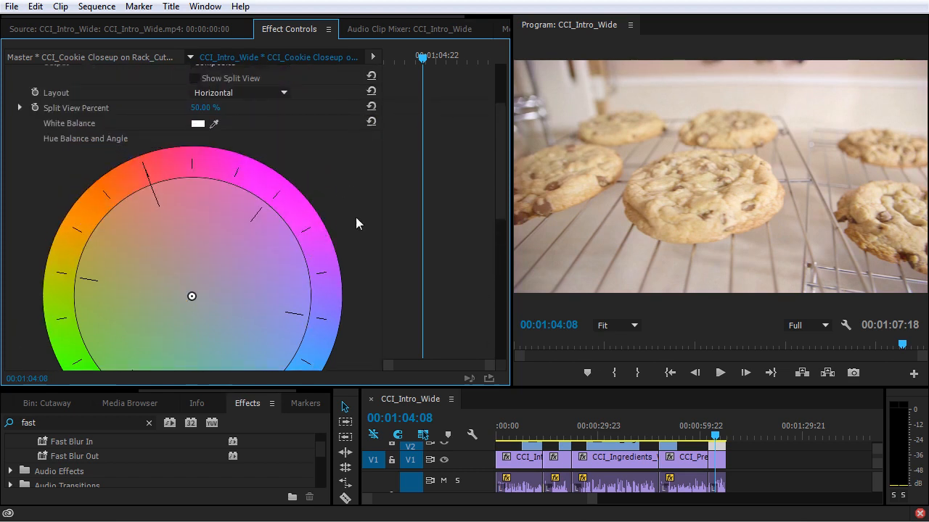
scroll(down, 3)
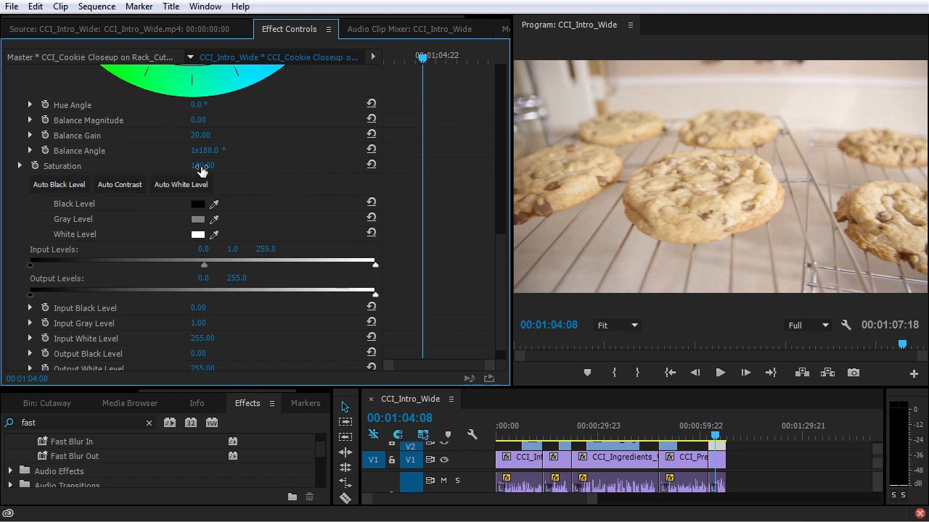
drag(203, 166, 203, 165)
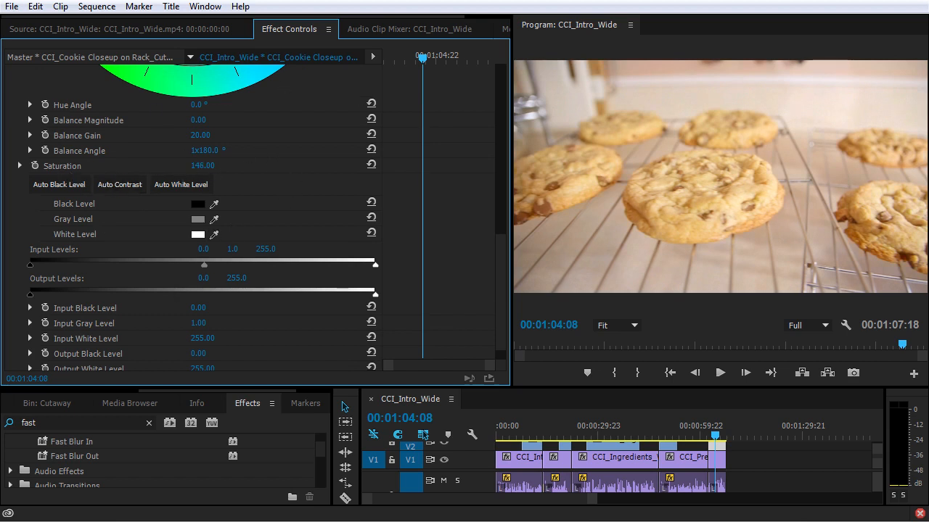
click(203, 165)
text(120)
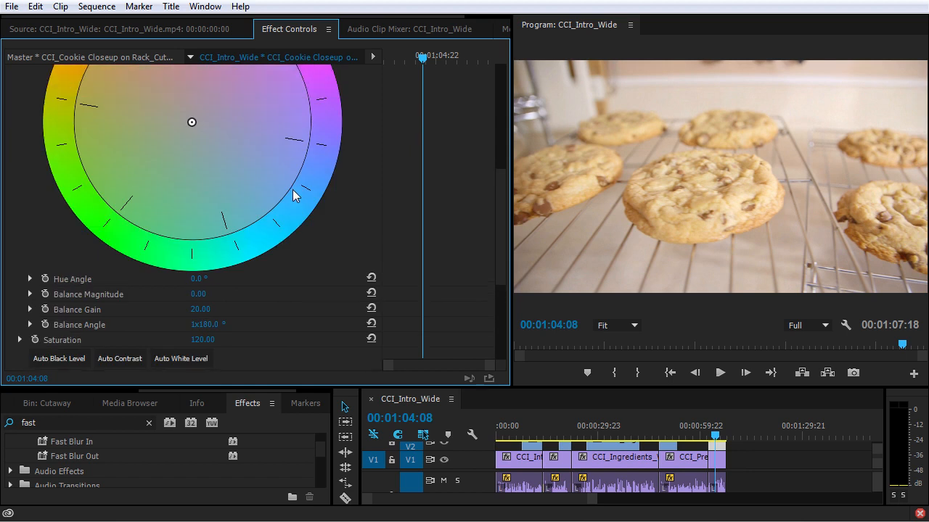
drag(192, 121, 192, 113)
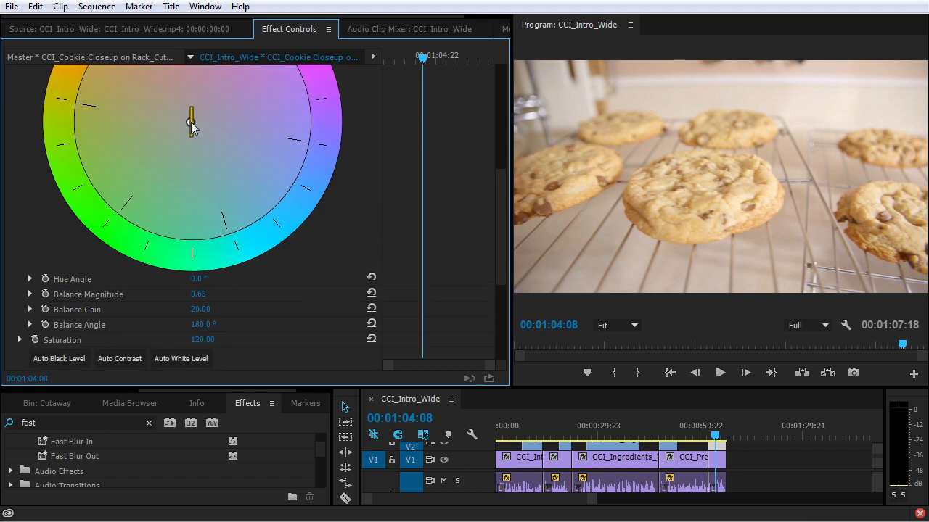
drag(191, 119, 191, 133)
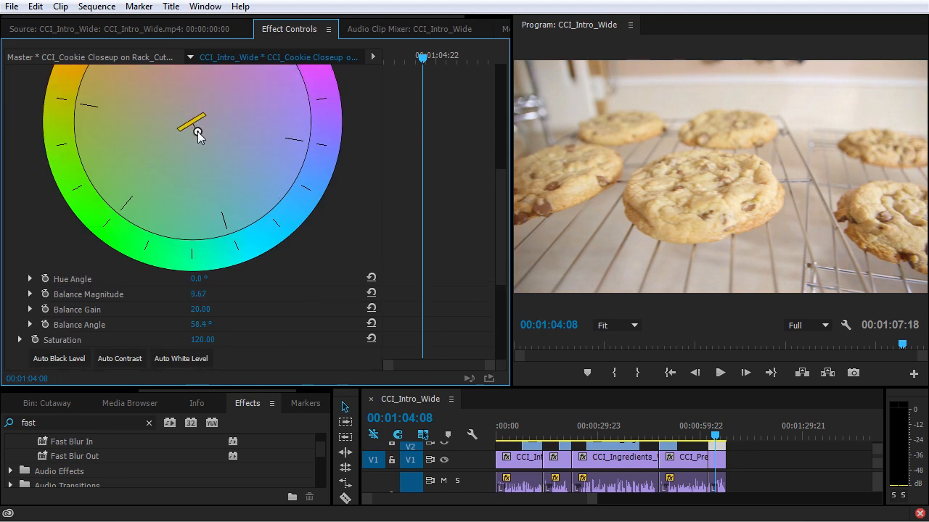
drag(196, 122, 191, 122)
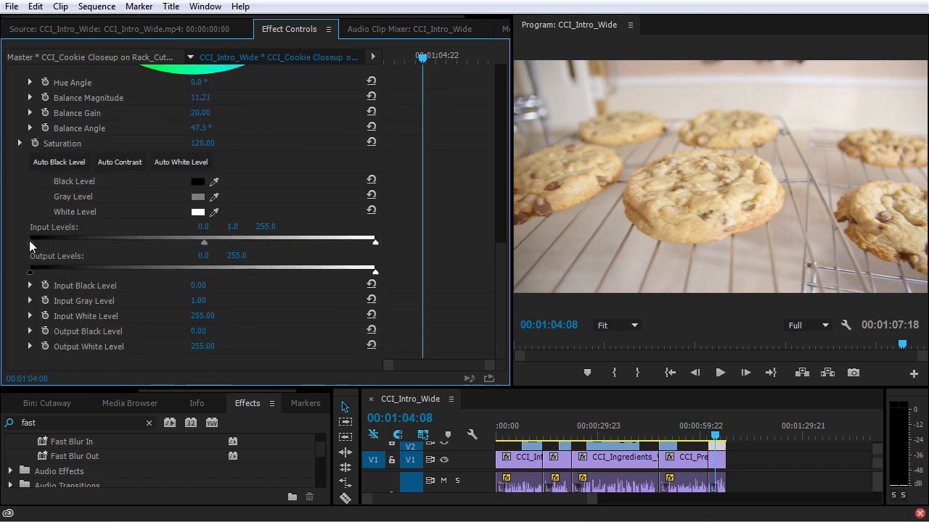
Step: Tighten the input levels — black point up, gamma darker, white point down — before removing the effect
drag(31, 242, 73, 242)
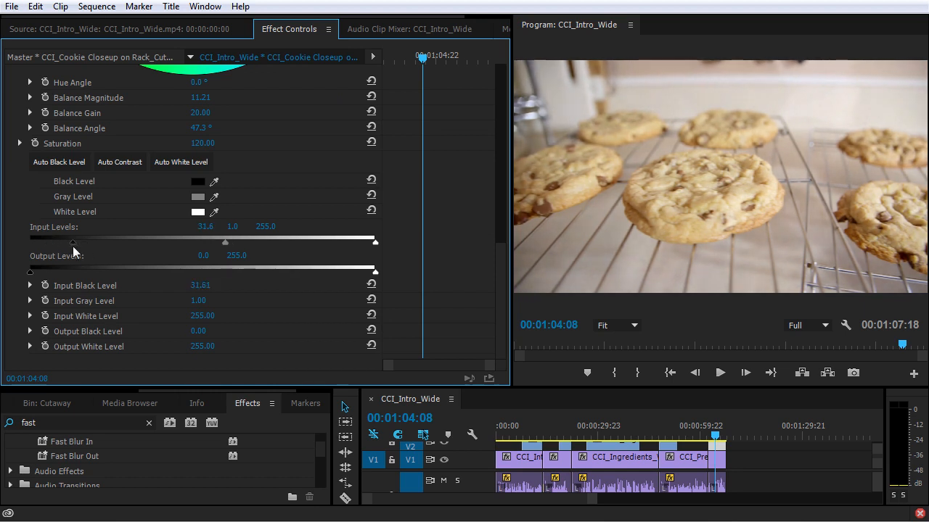
drag(73, 241, 70, 241)
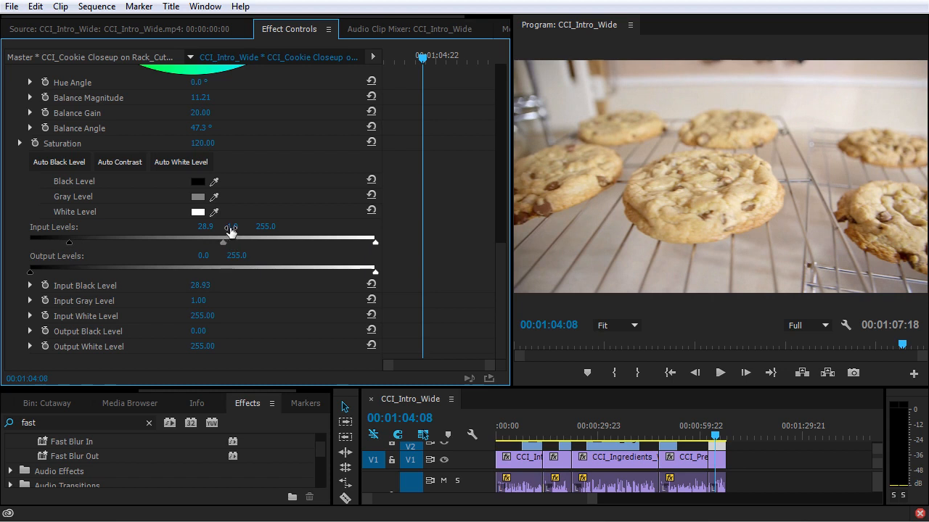
drag(225, 244, 224, 244)
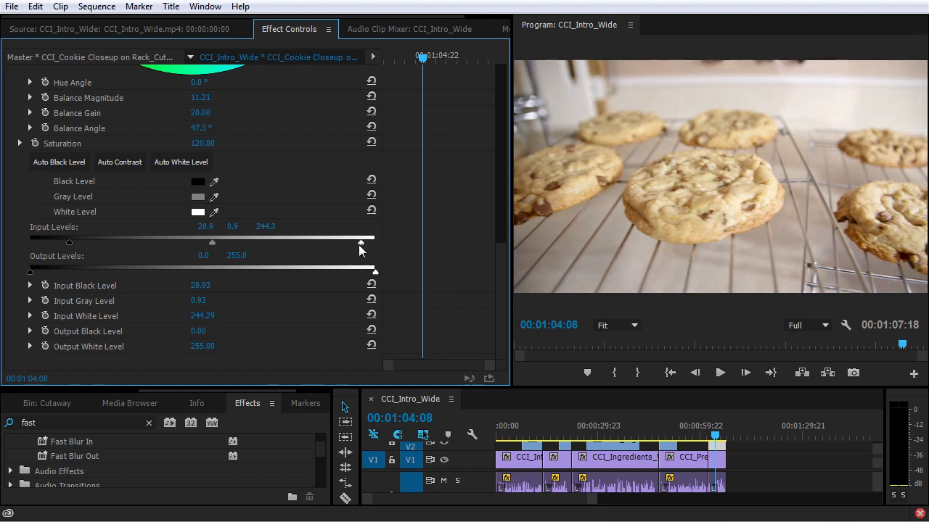
drag(360, 242, 354, 242)
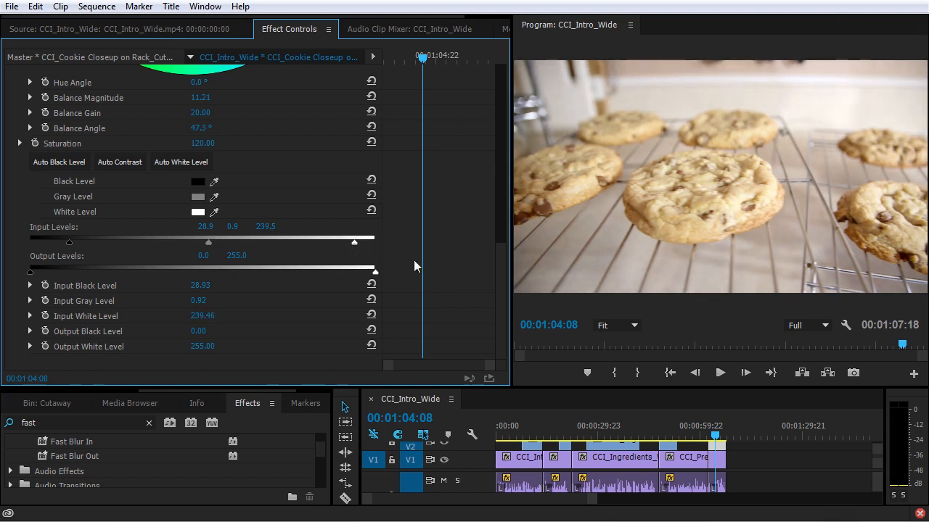
scroll(up, 3)
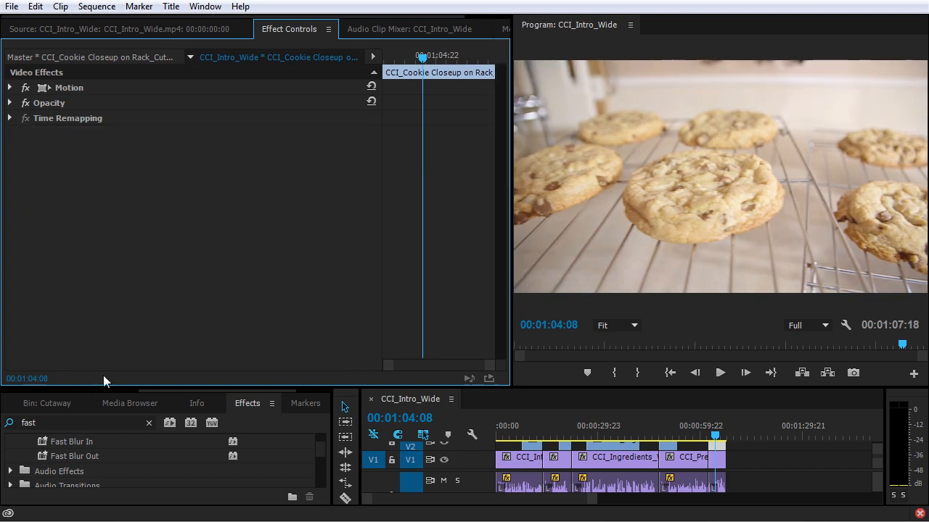
Step: Apply the Three-Way Color Corrector, reset its linked wheels to neutral and unlink them
triple_click(72, 424)
text(three)
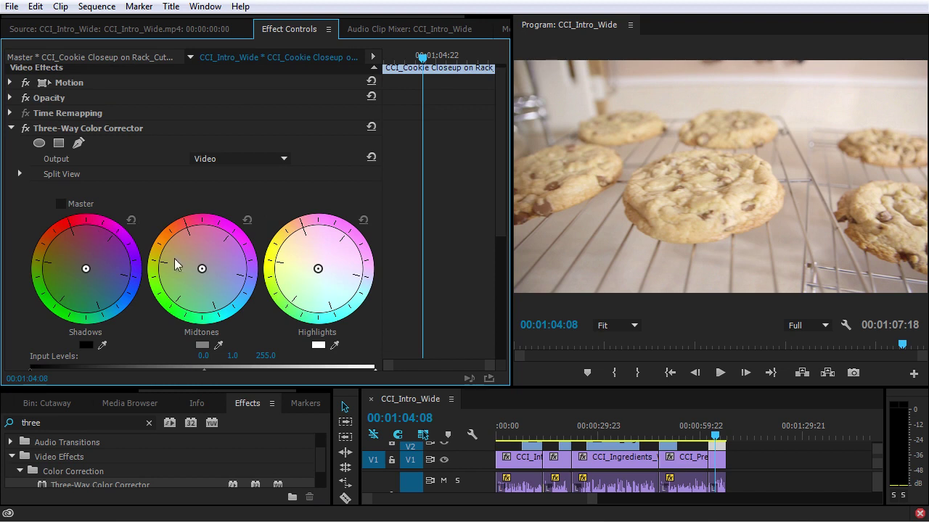
mouse_move(230, 309)
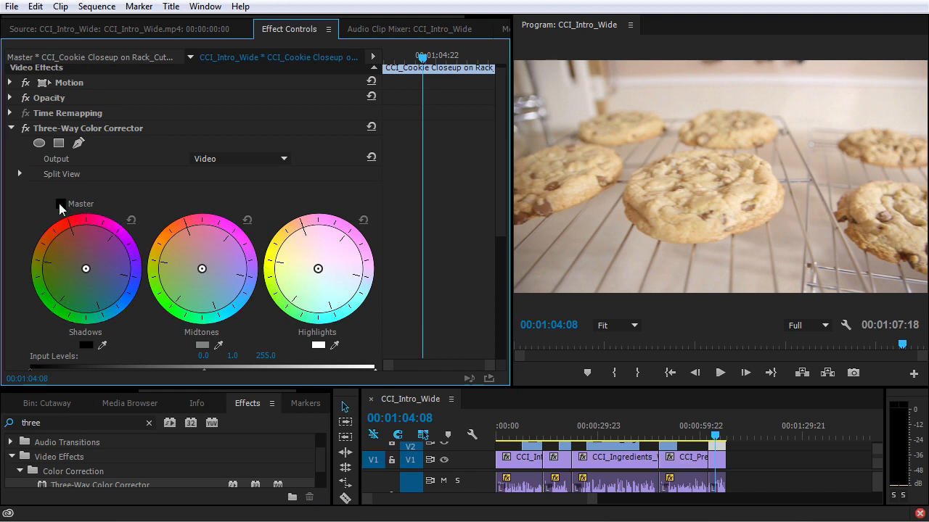
click(61, 203)
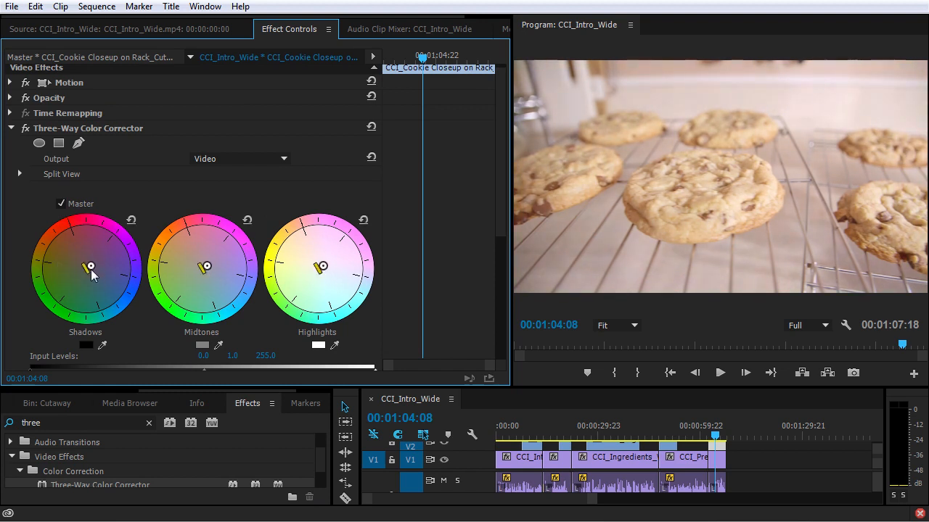
click(131, 220)
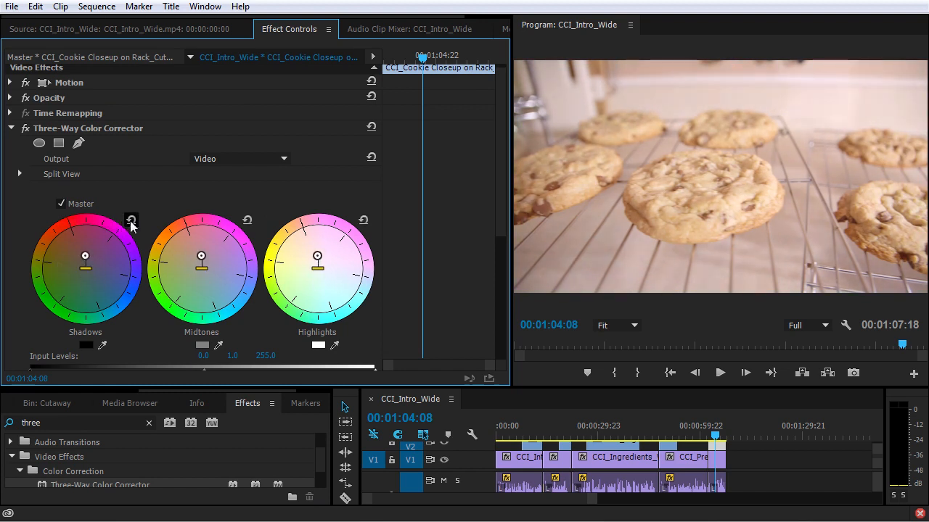
click(61, 203)
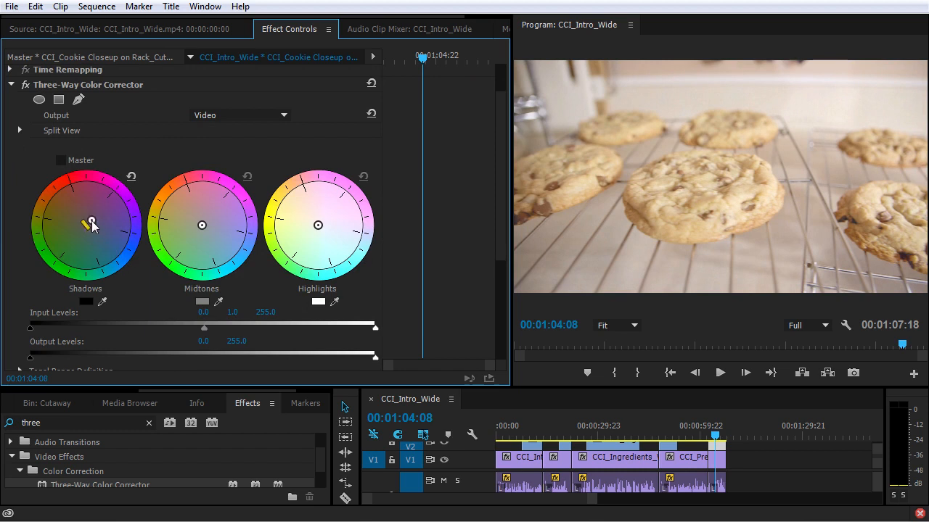
Step: Tint the shadows, midtones and highlights wheels toward warm yellow
drag(92, 224, 104, 249)
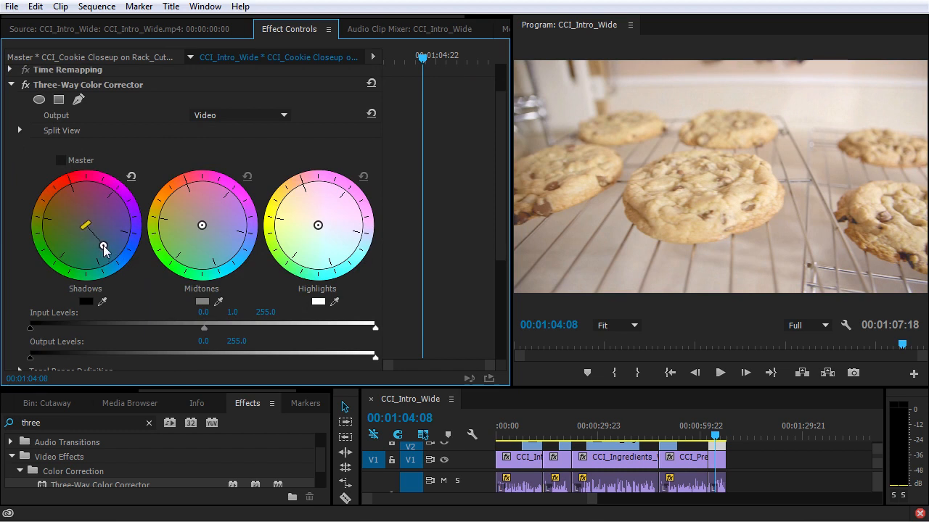
drag(202, 225, 208, 239)
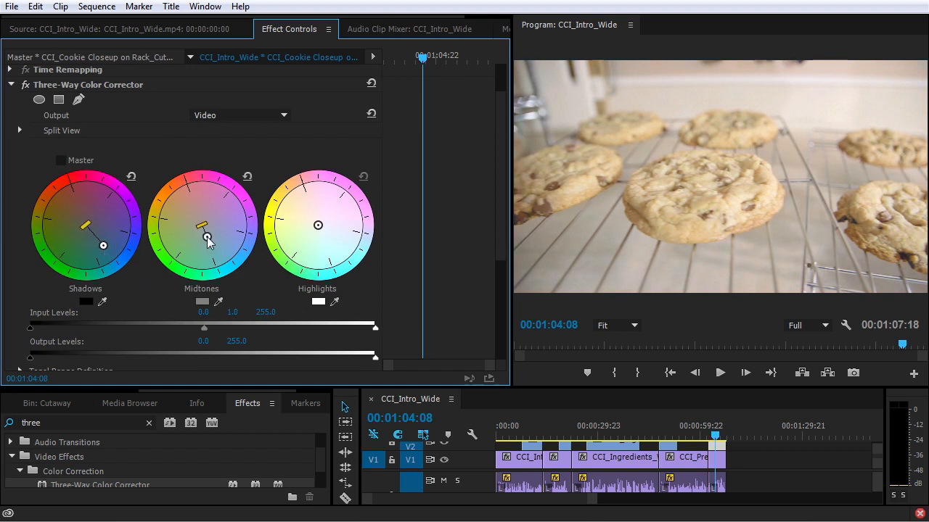
drag(208, 239, 208, 232)
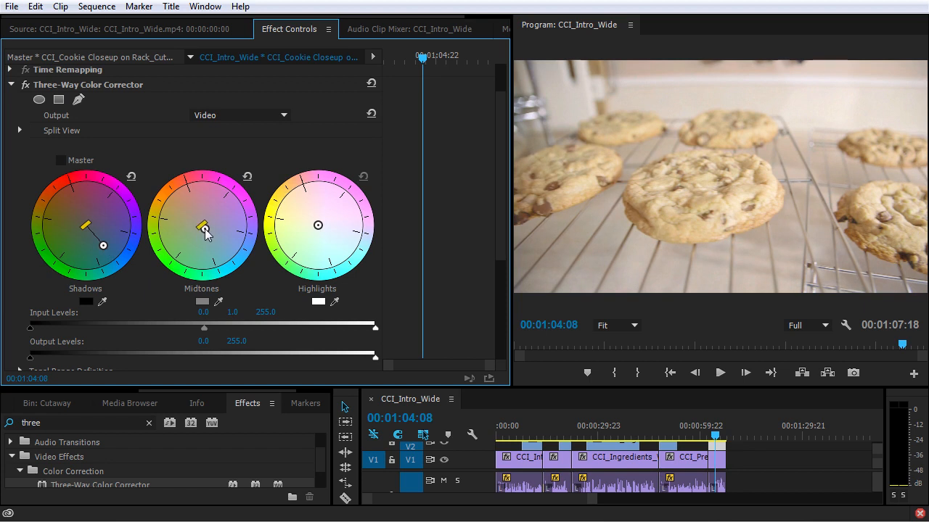
drag(318, 225, 305, 207)
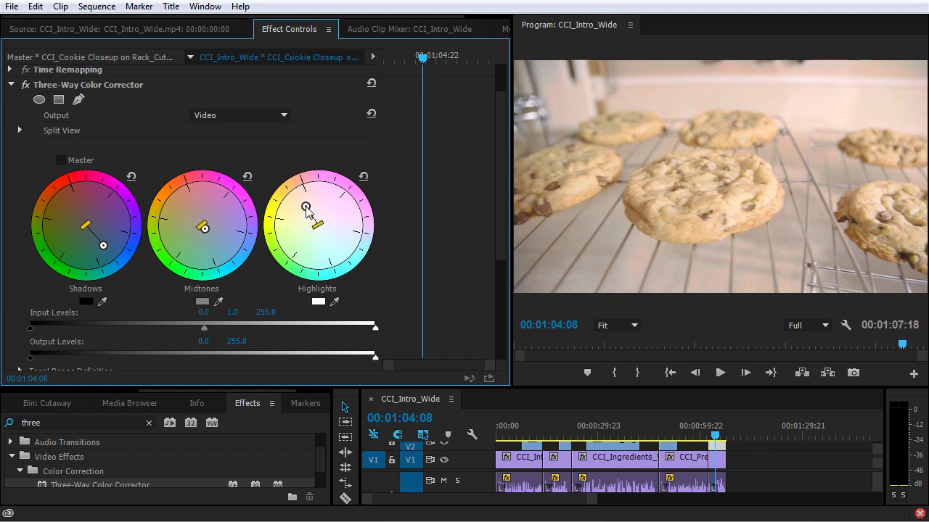
drag(305, 206, 312, 221)
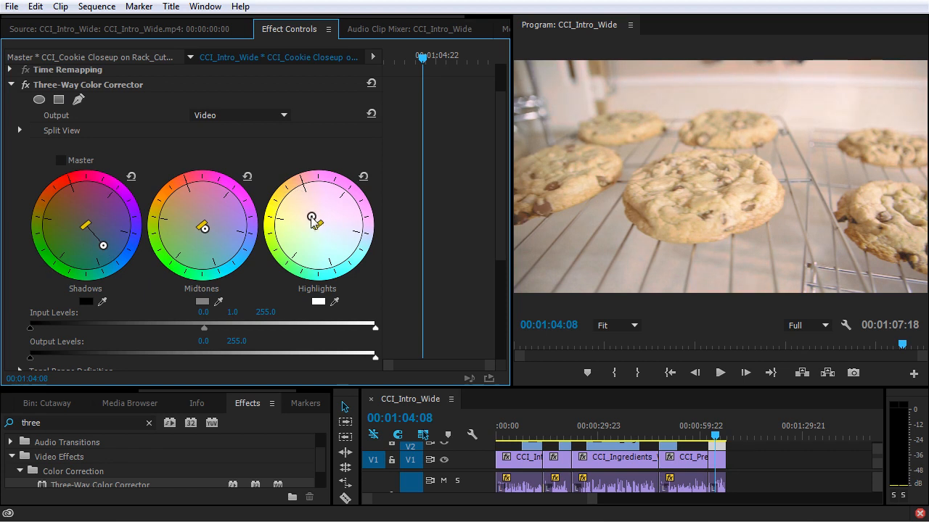
Step: Move the input black and white points inward and fine-tune the shadows tint
scroll(down, 3)
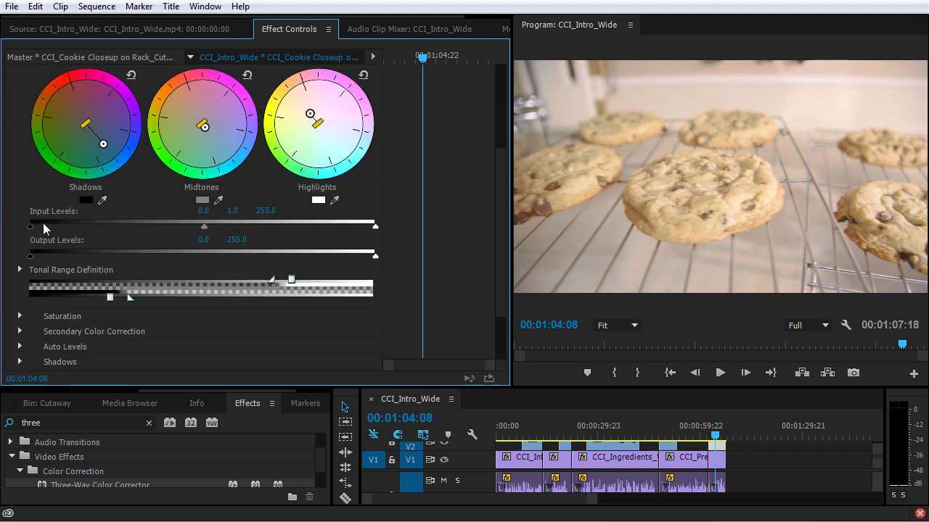
drag(30, 227, 65, 227)
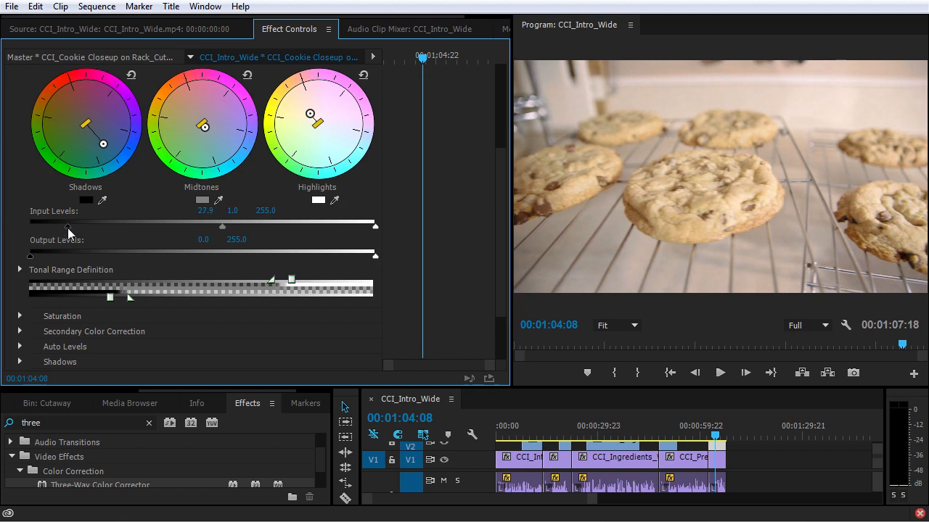
drag(375, 226, 353, 227)
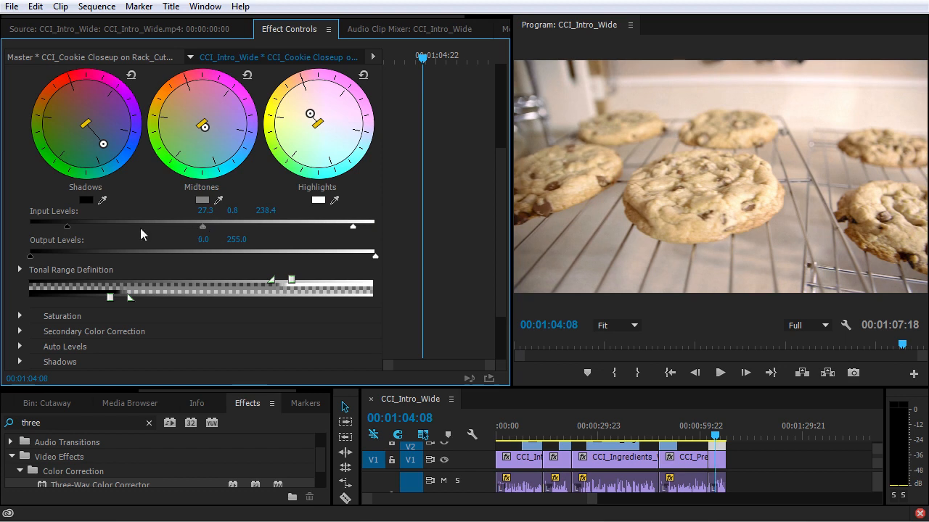
drag(110, 298, 94, 298)
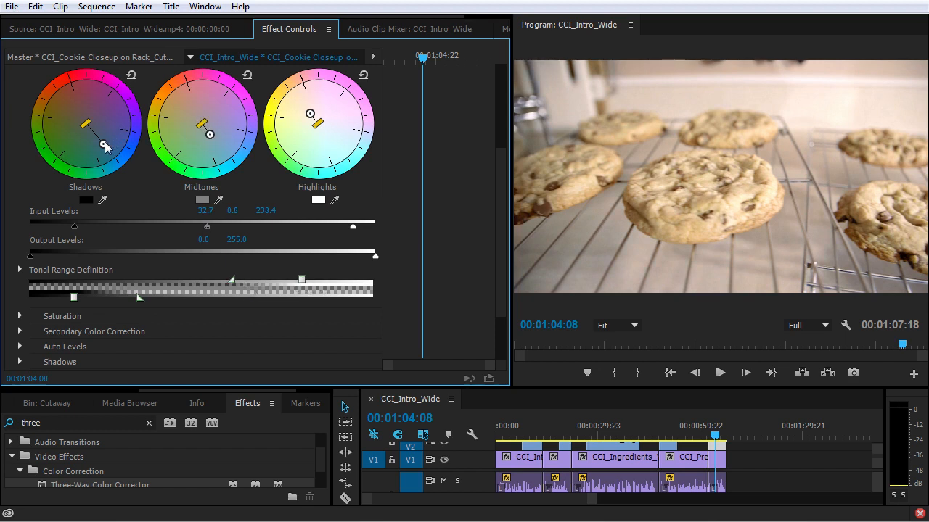
drag(105, 145, 99, 139)
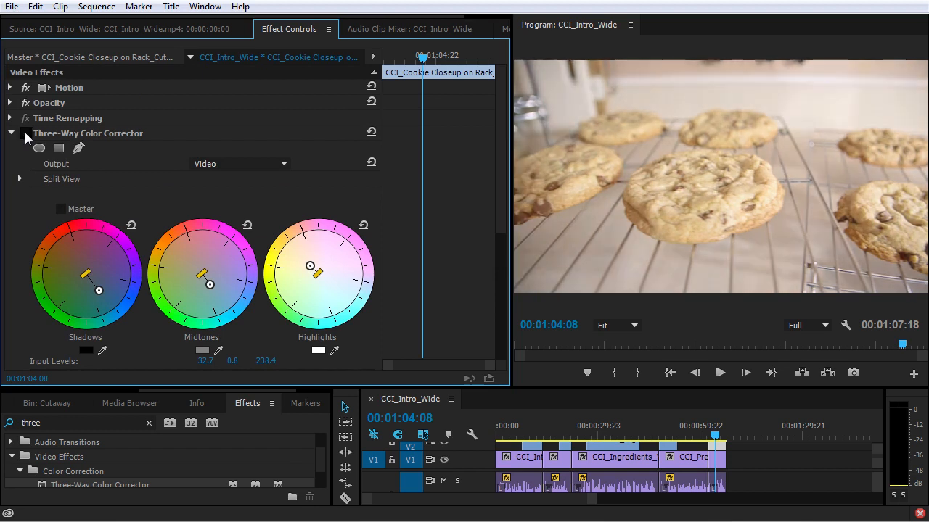
Step: Search 'curves' and apply the RGB Curves effect to the cookie close-up
click(12, 134)
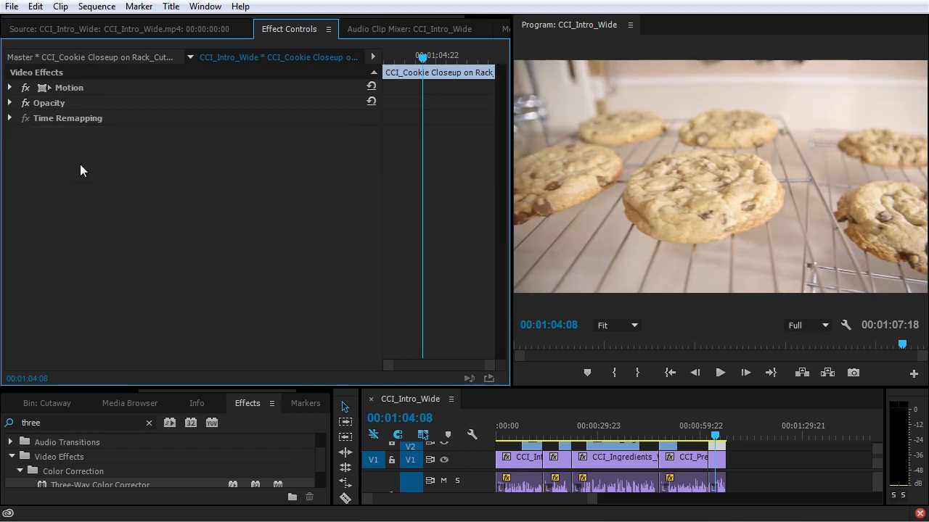
triple_click(80, 424)
text(curves)
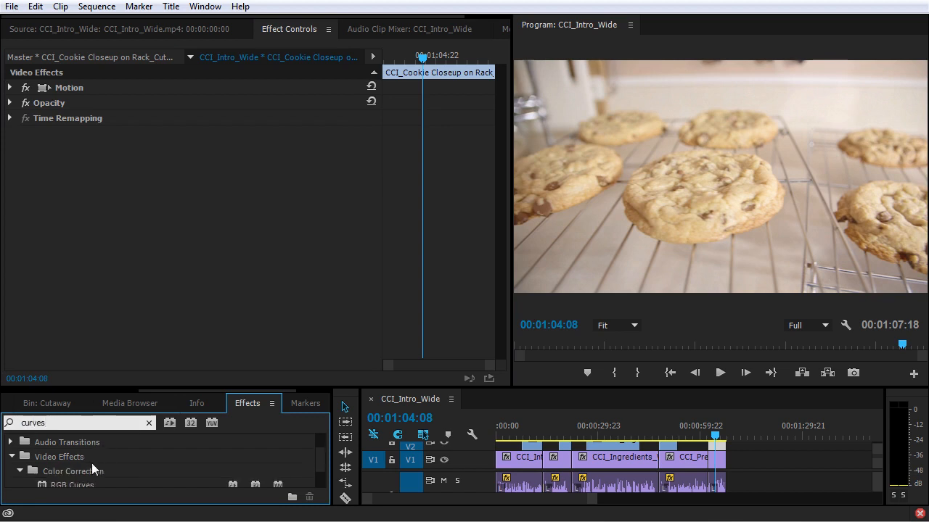
double_click(71, 485)
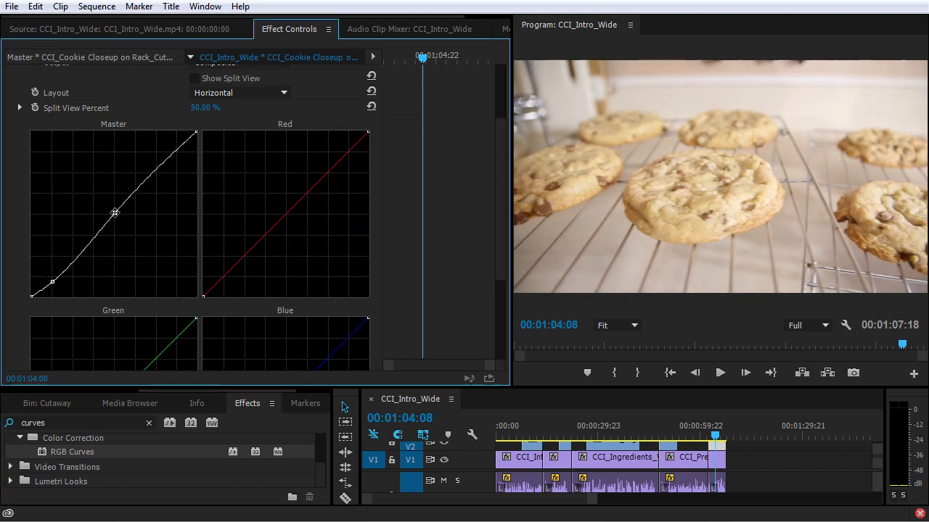
Step: Shape an S-curve on the master by lifting highlights and lowering shadows, then adjust red and blue
drag(52, 282, 55, 285)
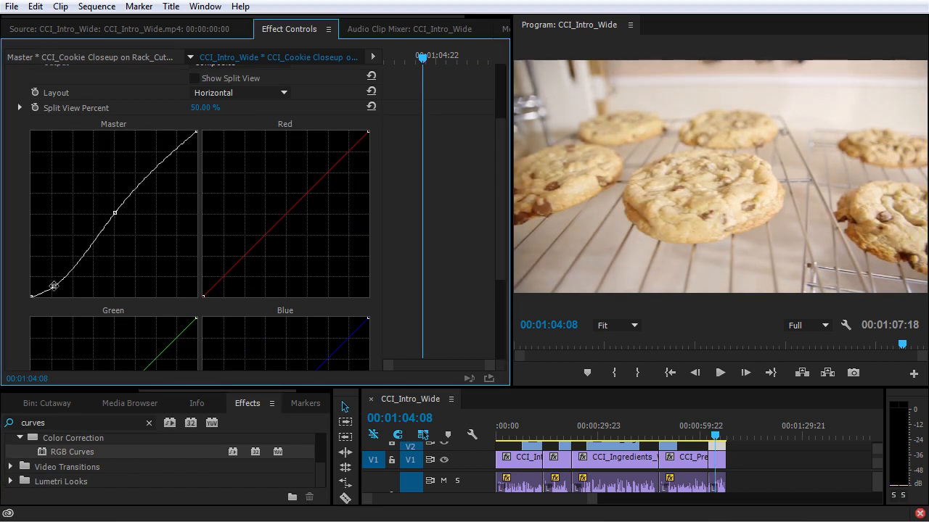
drag(115, 211, 115, 216)
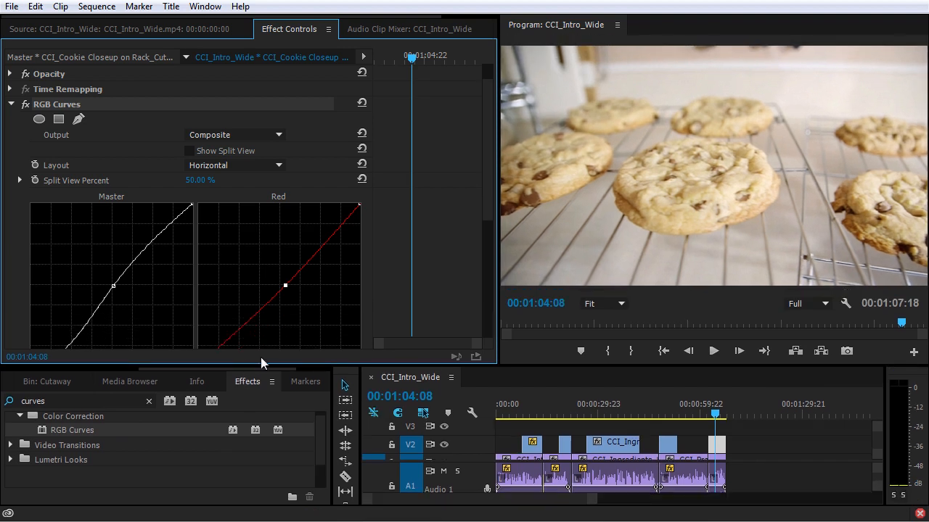
scroll(down, 3)
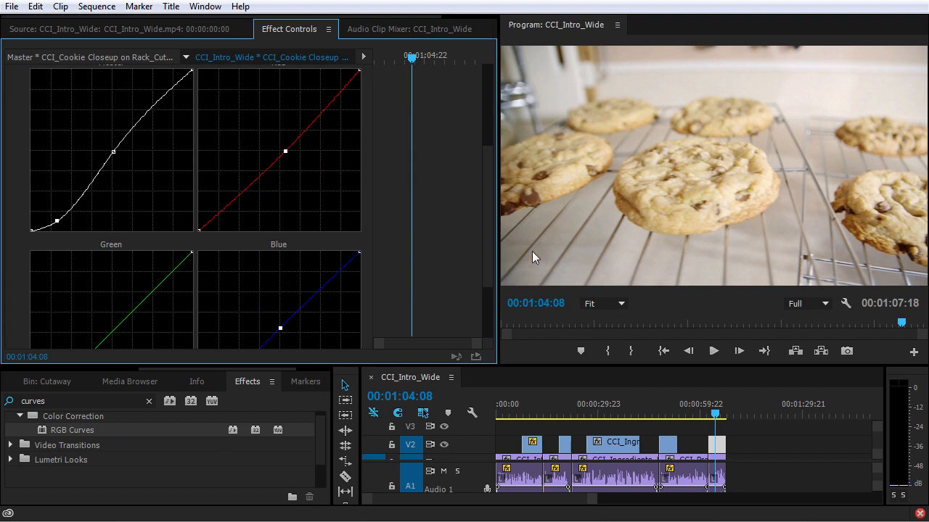
mouse_move(528, 256)
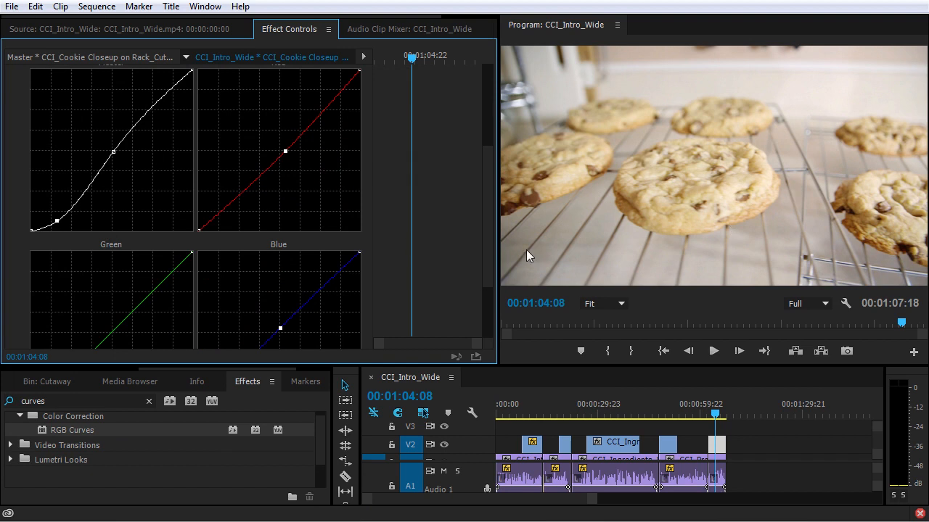
mouse_move(378, 234)
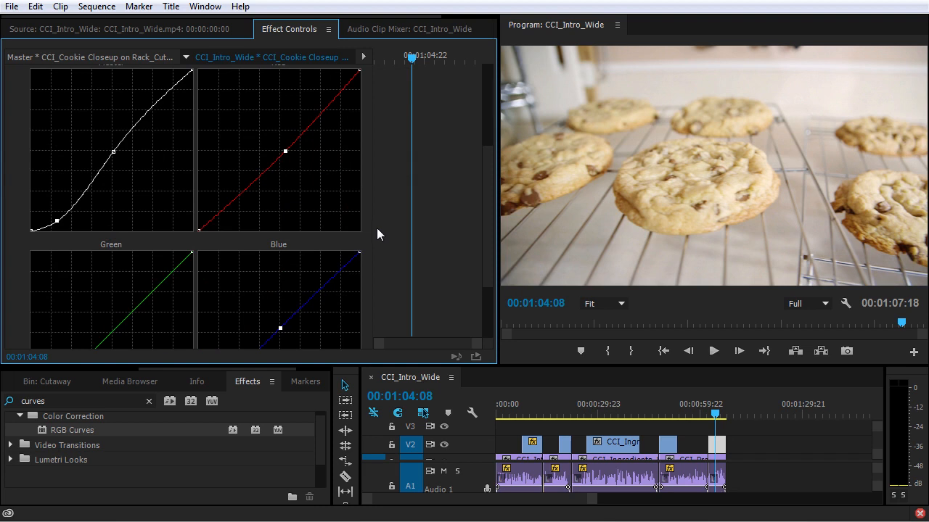
scroll(up, 3)
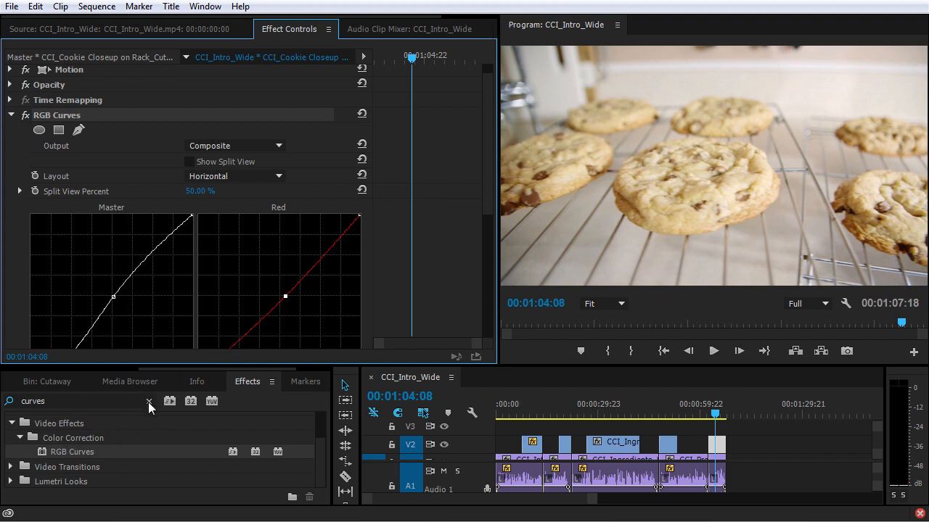
Step: Clear the search, select the cutaway clip and apply a fresh RGB Curves via 'curv'
click(150, 401)
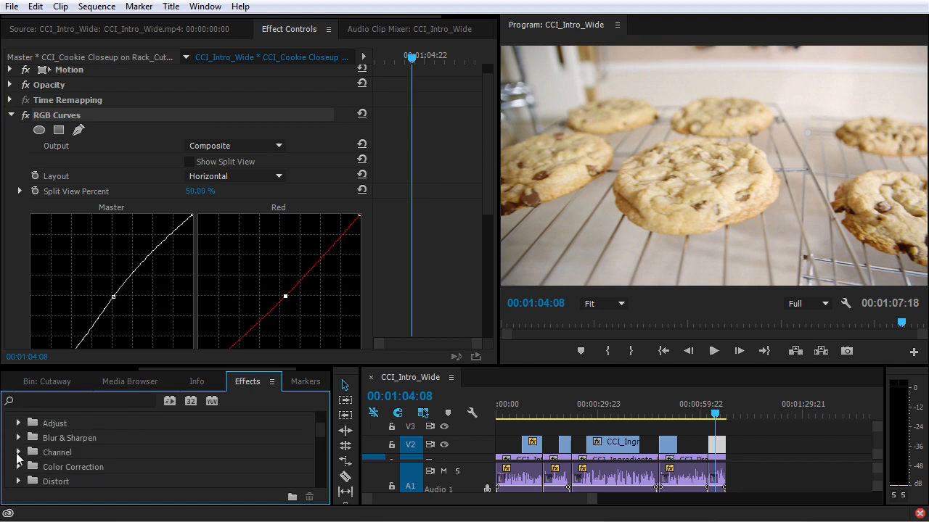
click(18, 467)
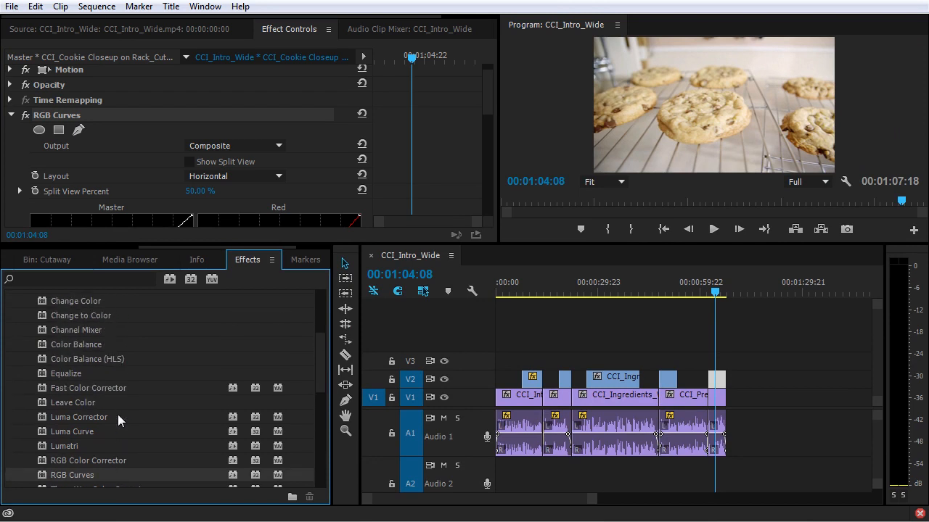
scroll(up, 3)
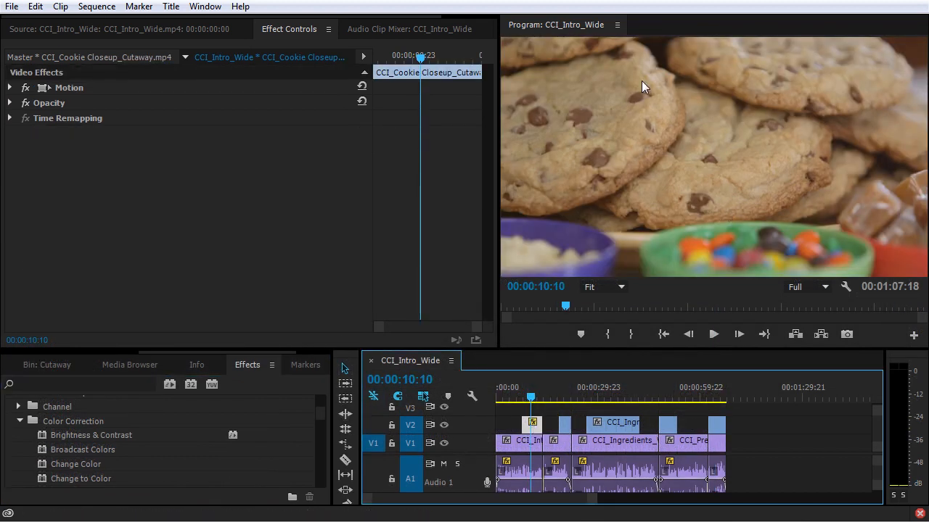
mouse_move(603, 64)
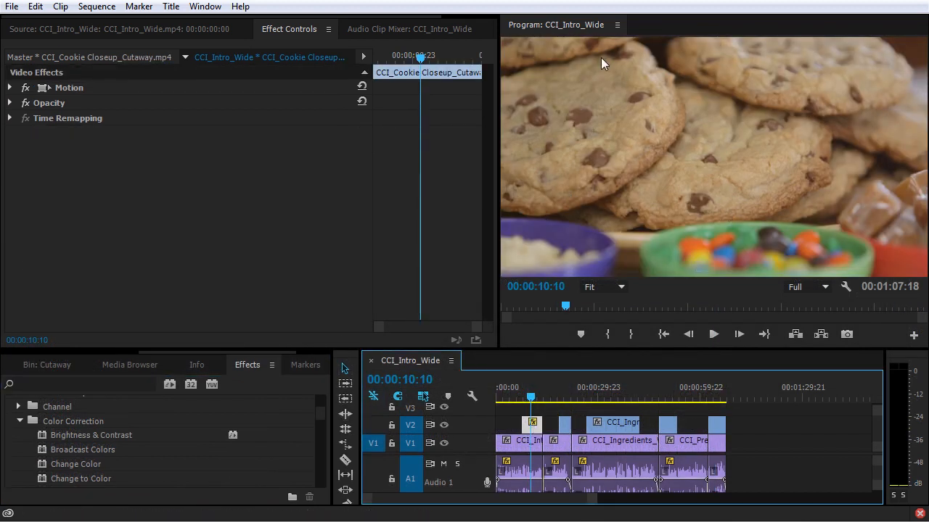
mouse_move(897, 50)
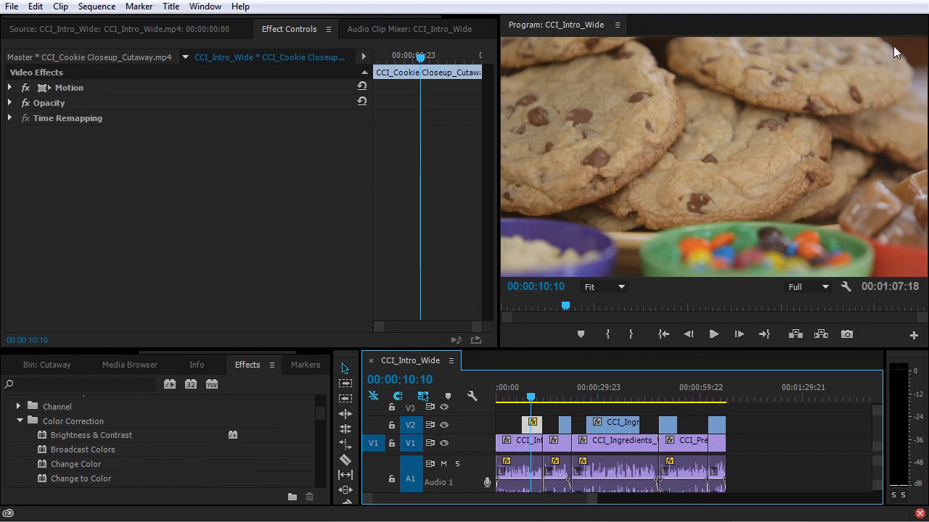
mouse_move(73, 450)
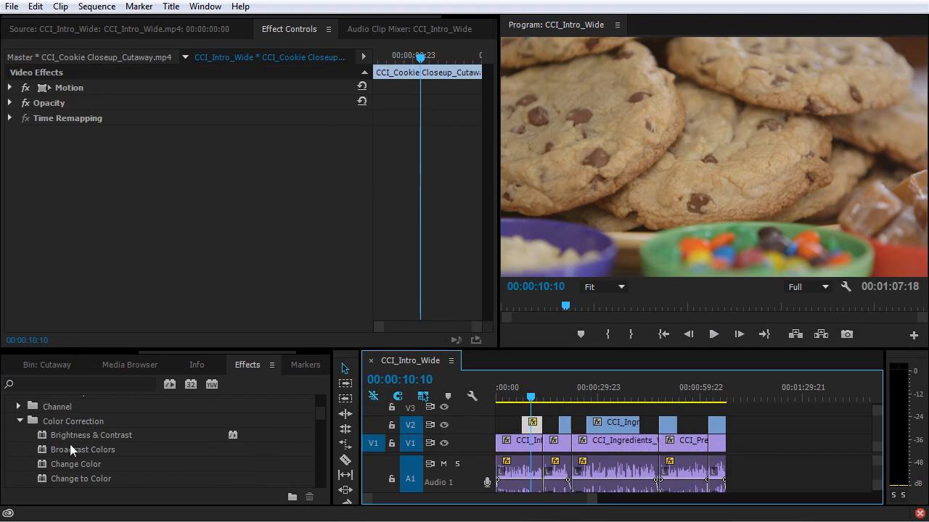
scroll(down, 3)
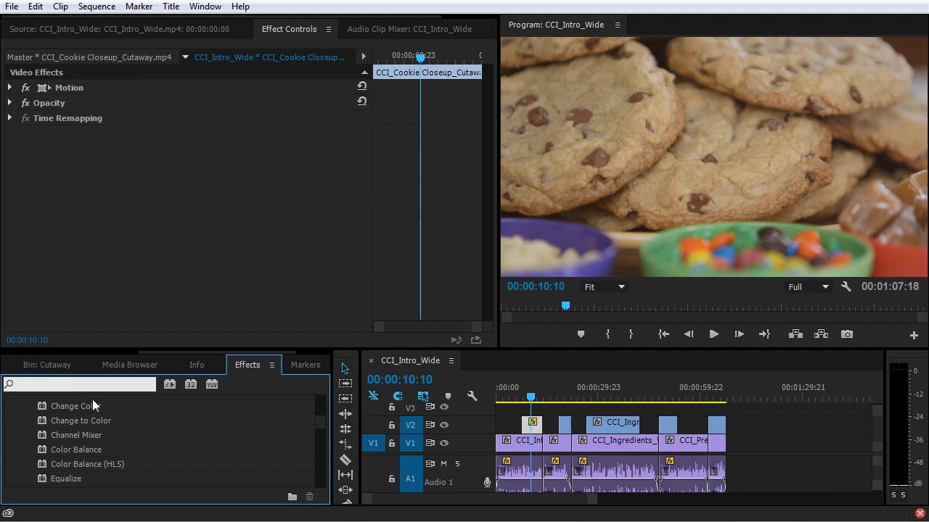
text(curv)
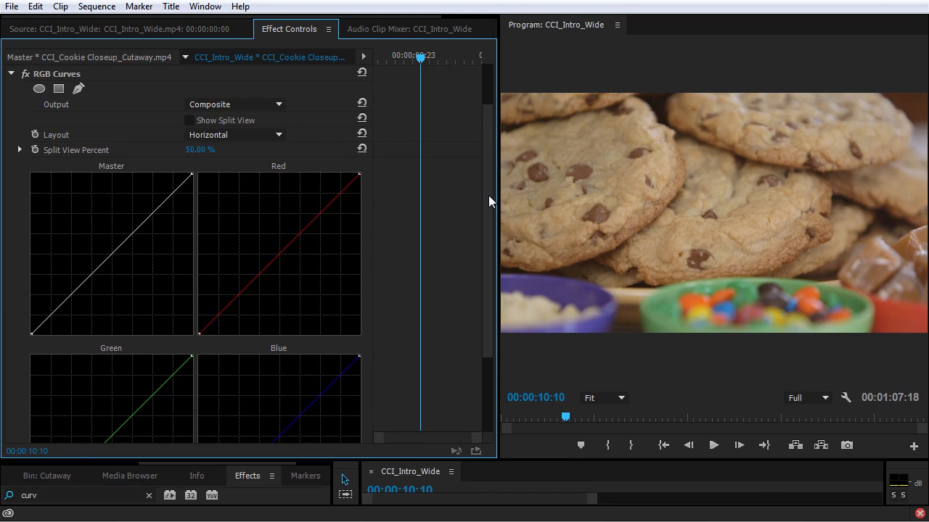
mouse_move(45, 110)
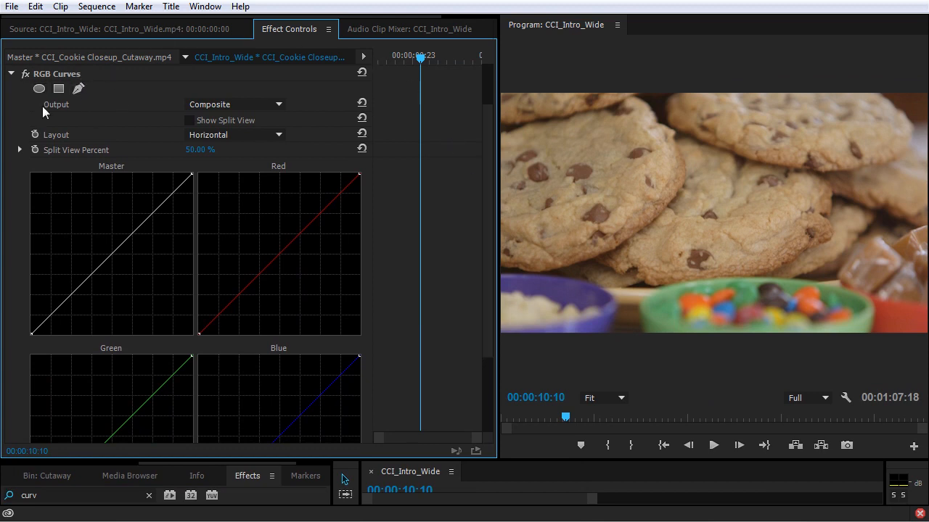
mouse_move(37, 88)
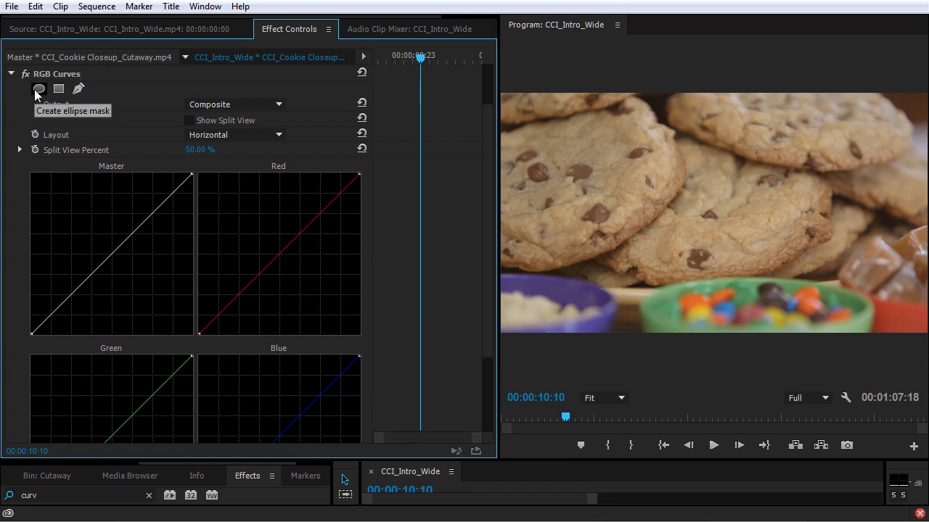
mouse_move(123, 171)
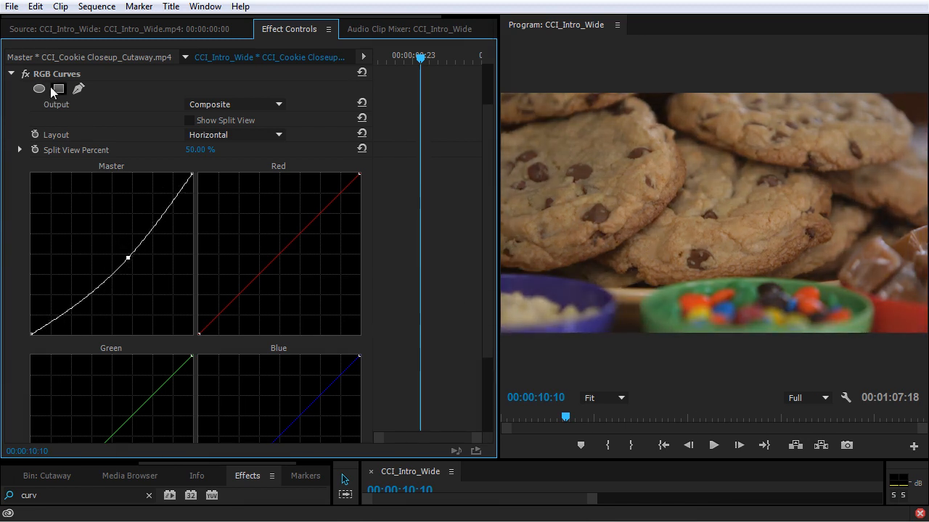
Step: Add an ellipse mask sized just inside the frame, invert it and feather heavily for a vignette
click(39, 88)
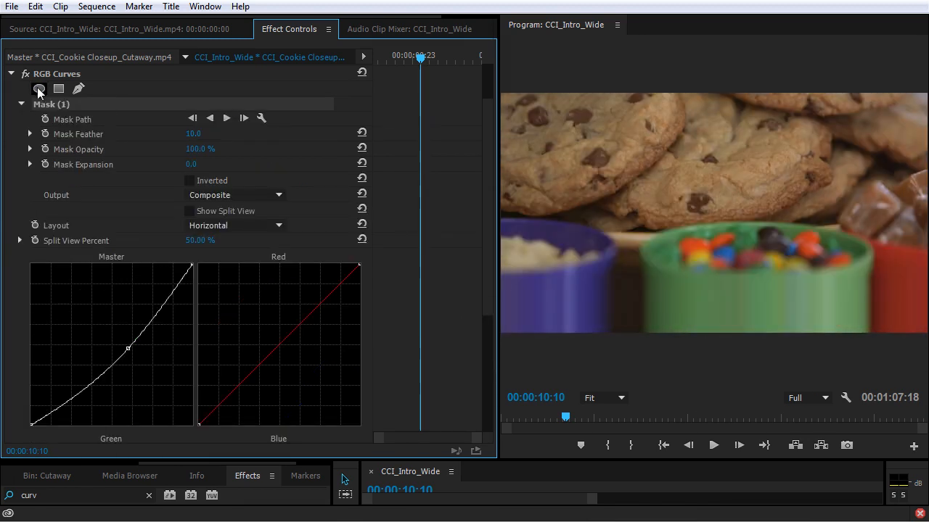
click(38, 89)
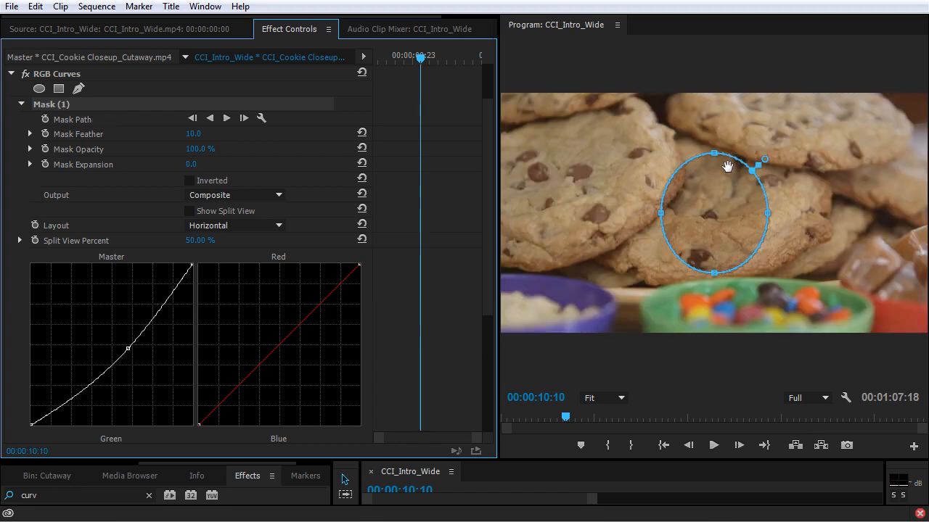
drag(763, 162, 914, 215)
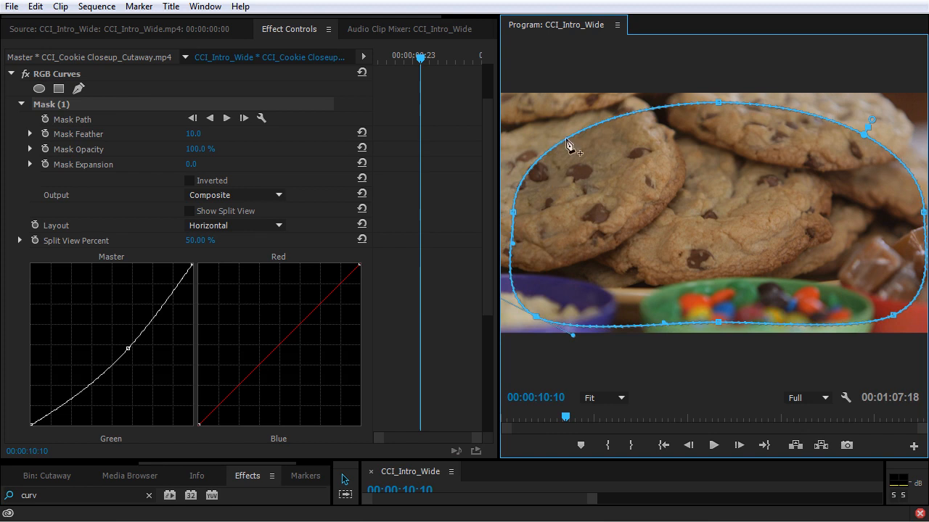
drag(871, 119, 810, 84)
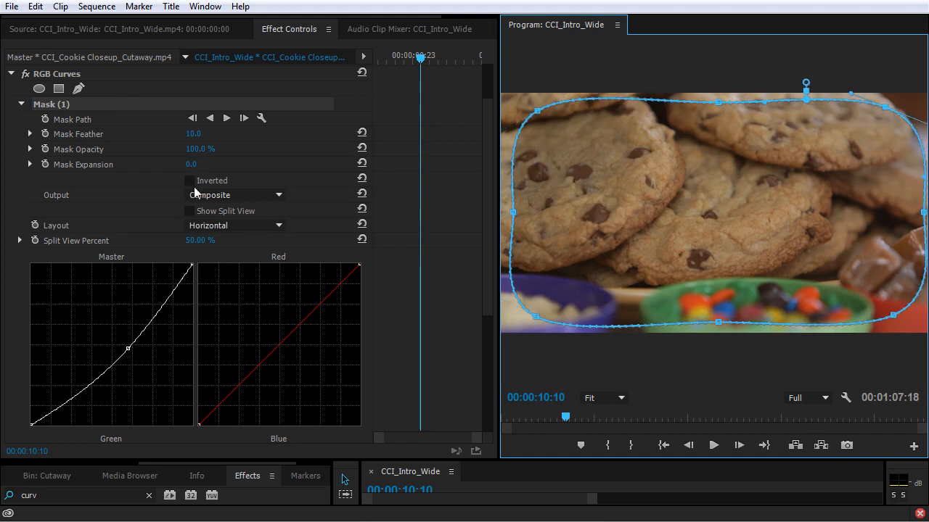
click(189, 180)
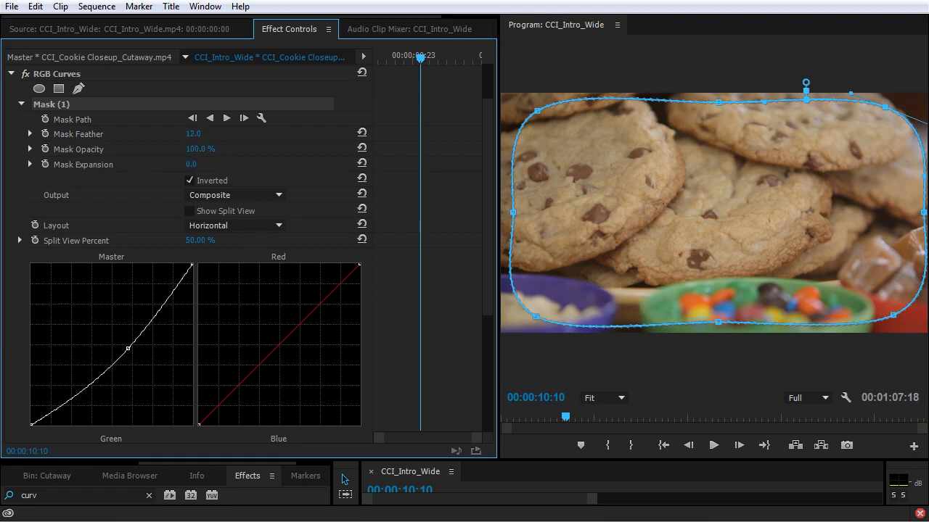
drag(193, 133, 203, 134)
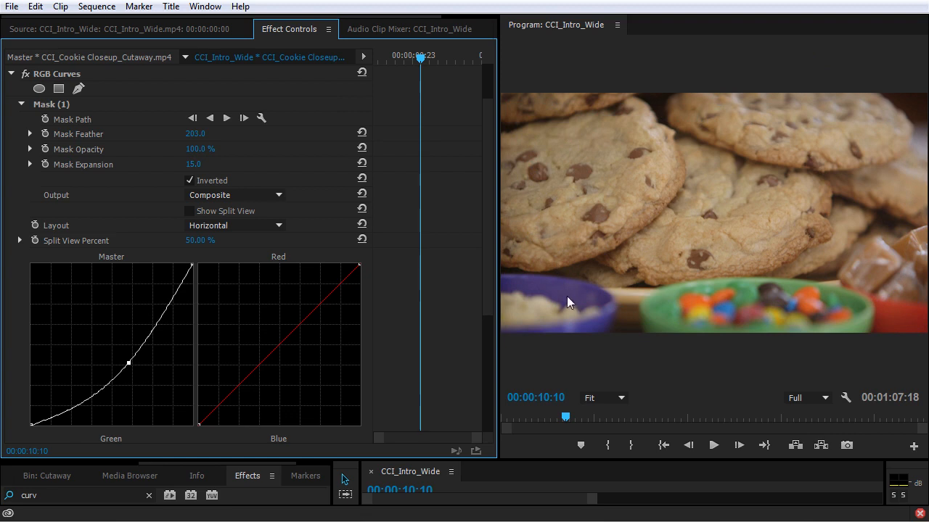
mouse_move(810, 325)
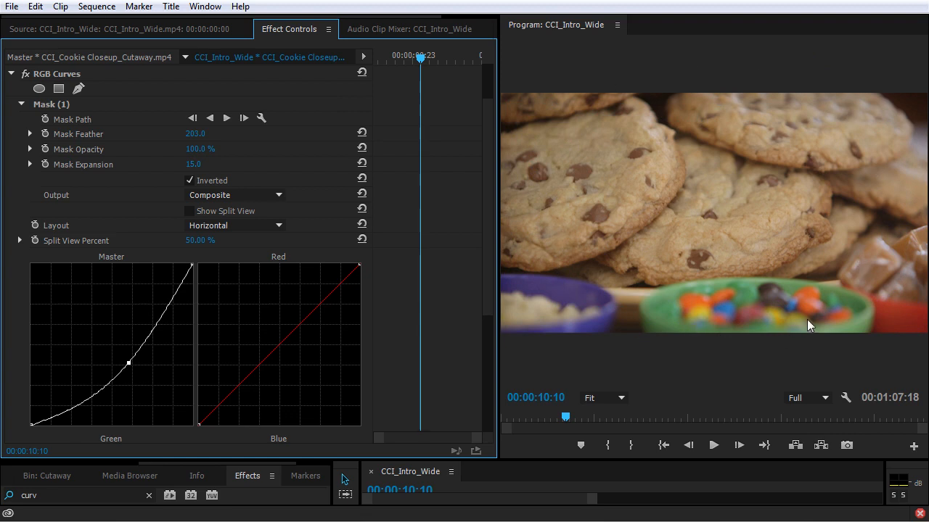
mouse_move(499, 464)
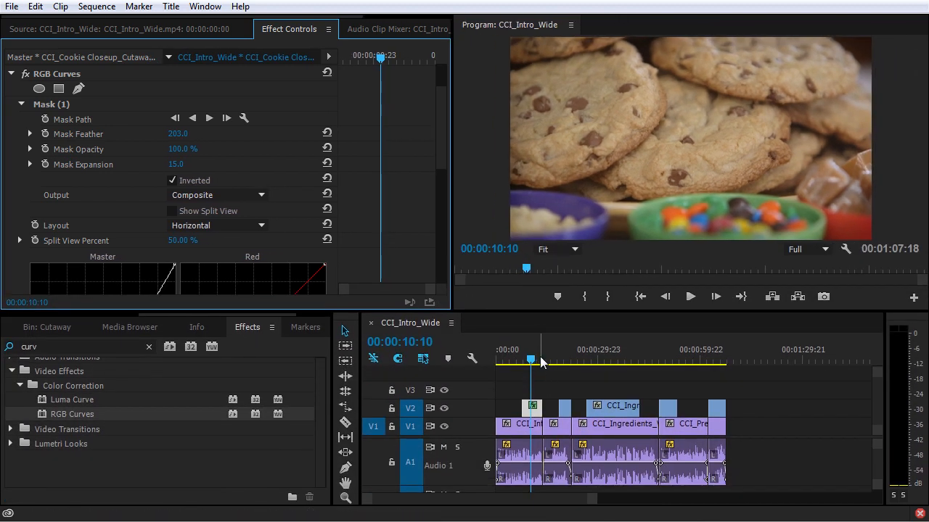
Step: Create an Adjustment Layer item, place it on V3 and stretch it to the sequence end
drag(531, 360, 548, 360)
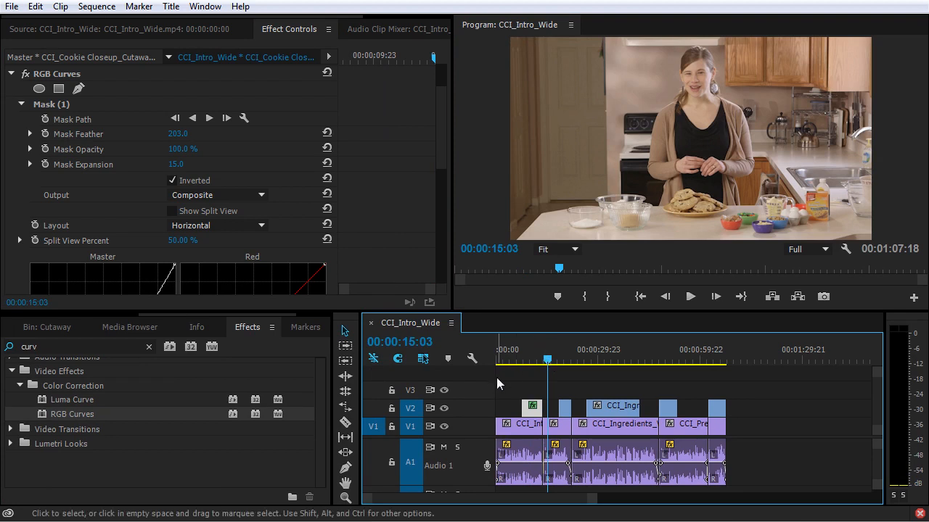
mouse_move(403, 395)
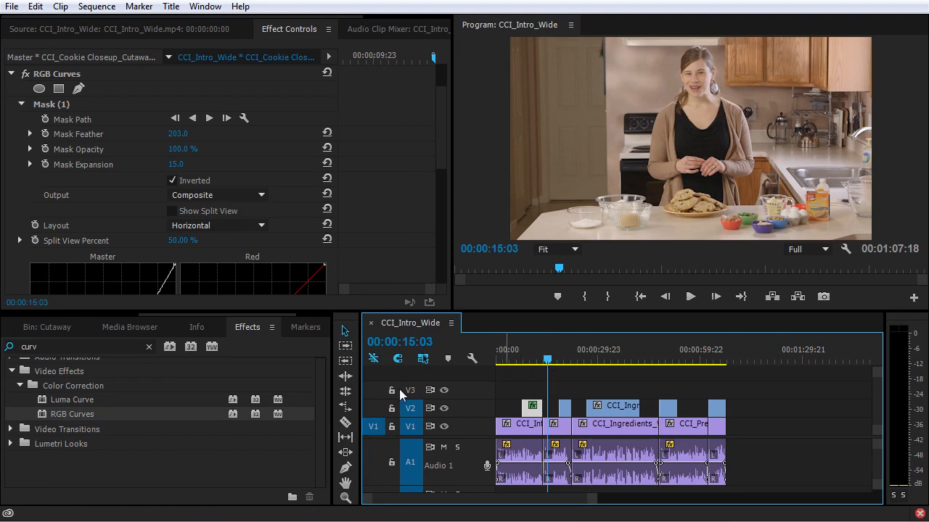
click(73, 328)
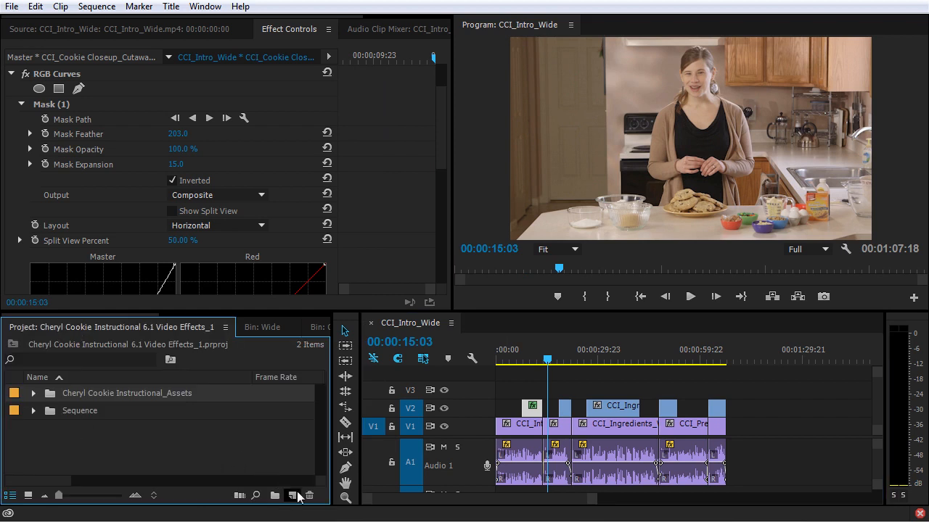
click(291, 497)
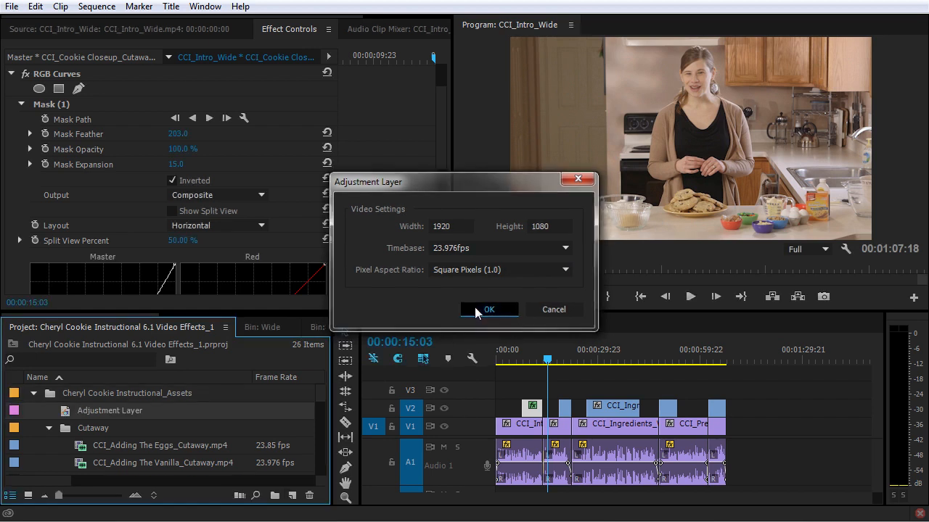
click(489, 310)
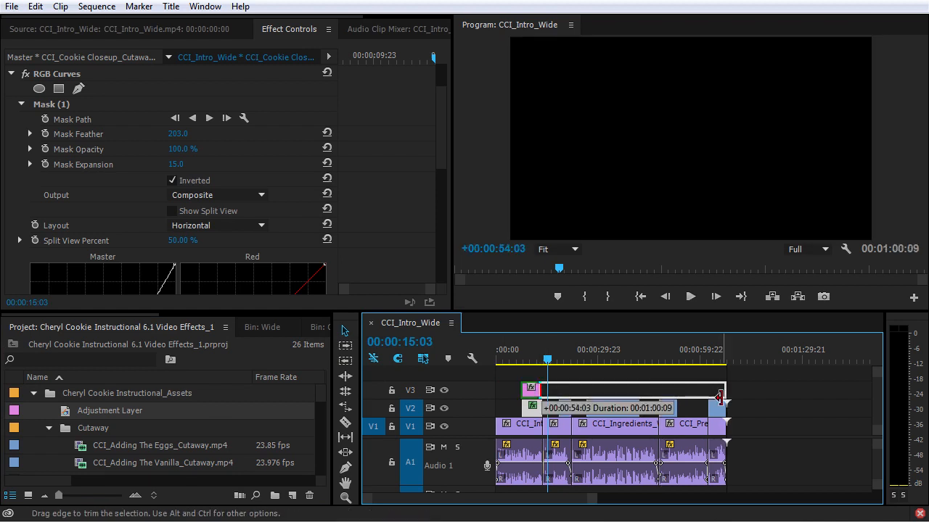
drag(714, 392, 496, 392)
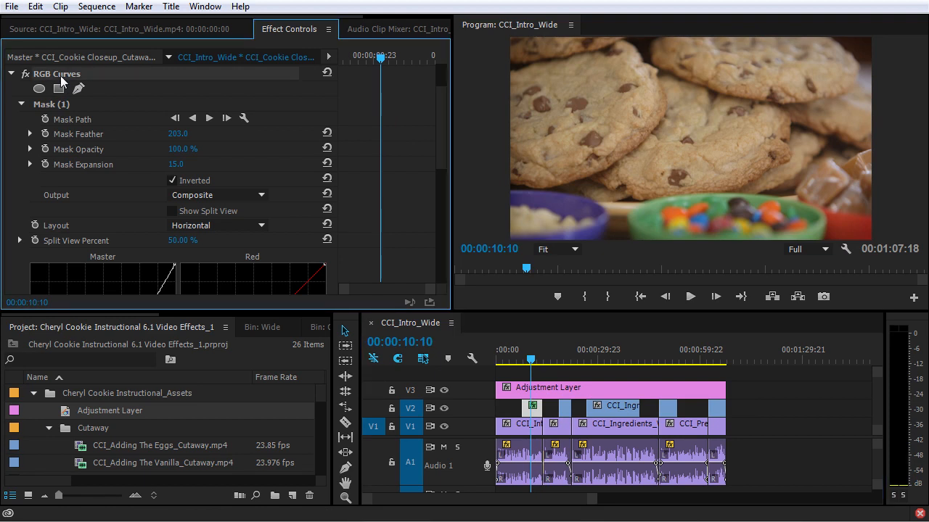
Step: Paste the vignette RGB Curves onto the adjustment layer and play from the start to review
click(609, 386)
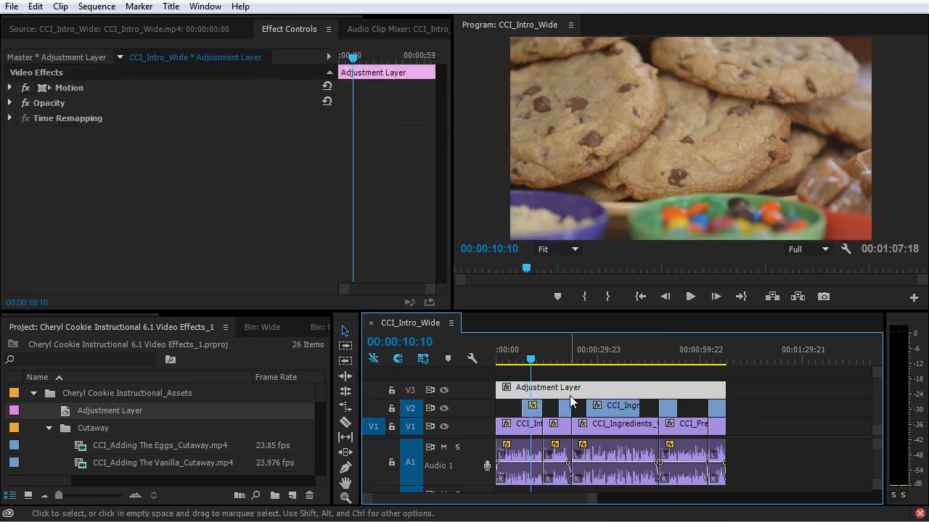
click(609, 386)
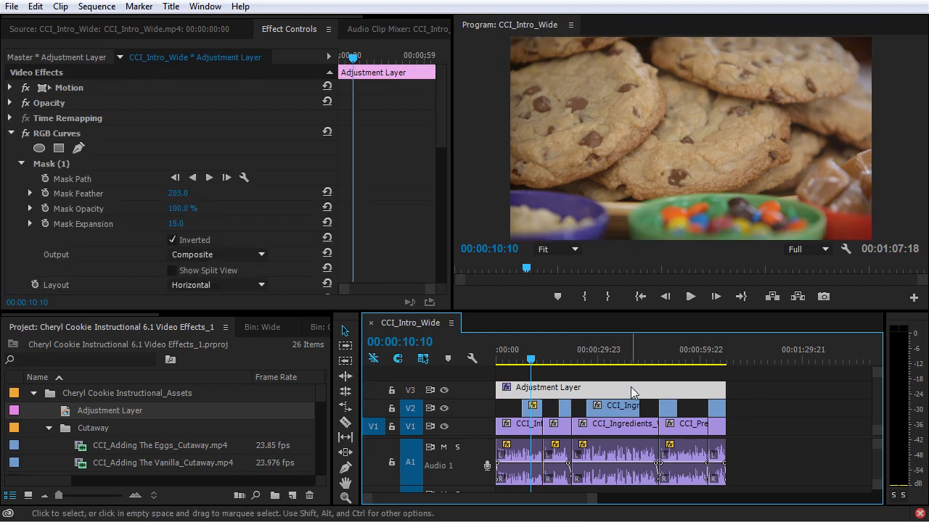
mouse_move(546, 394)
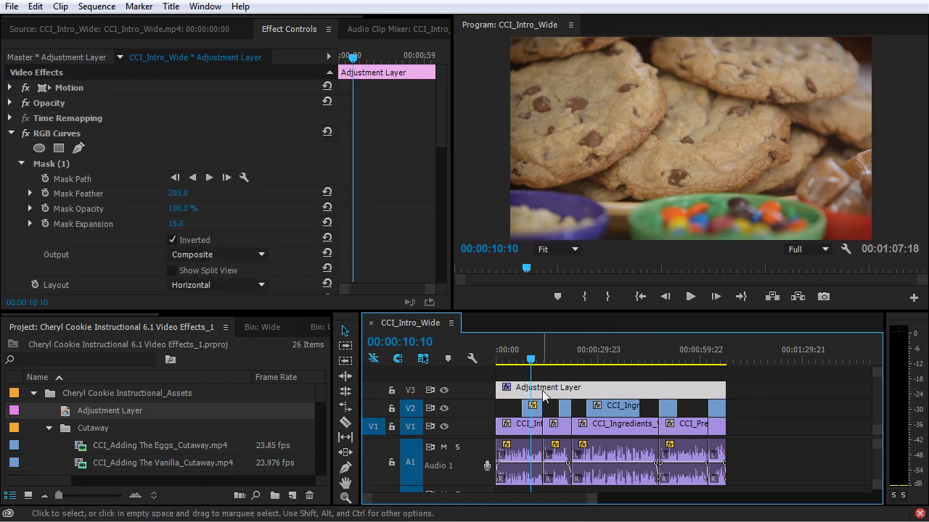
mouse_move(510, 384)
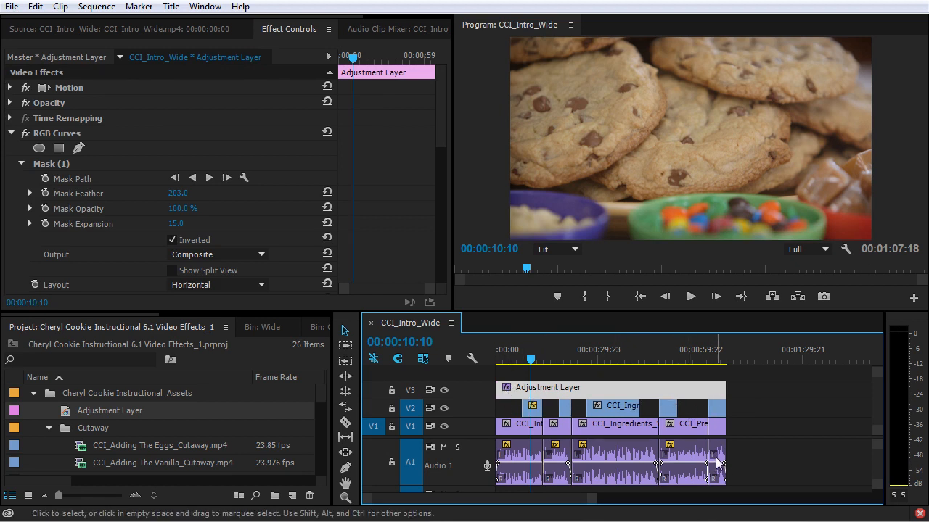
click(508, 360)
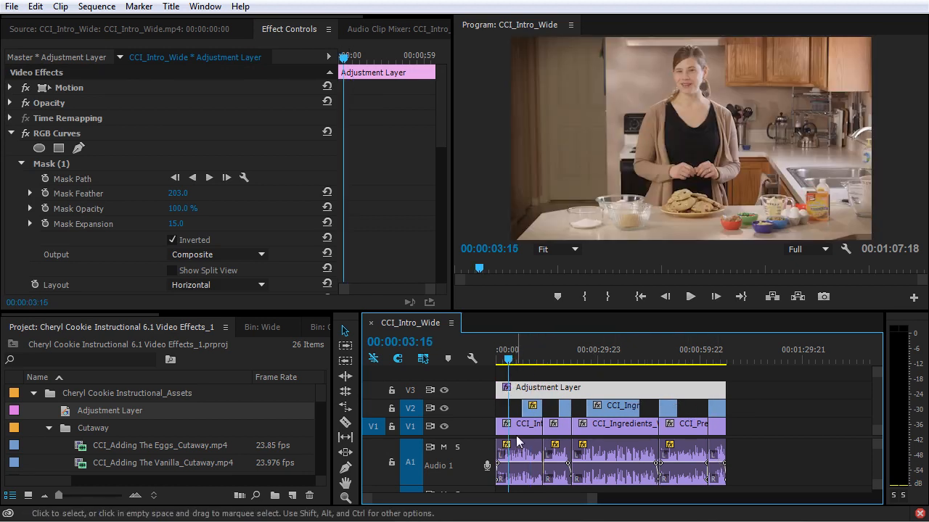
click(616, 359)
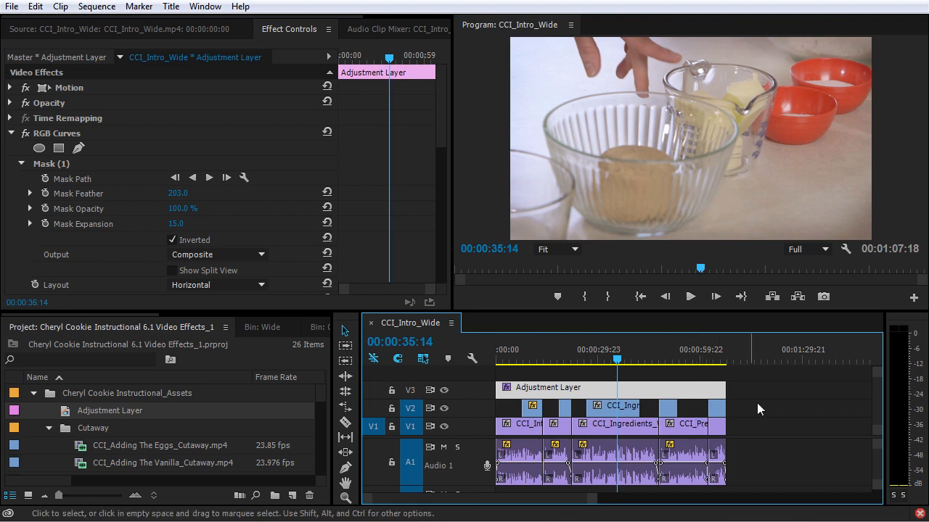
mouse_move(781, 459)
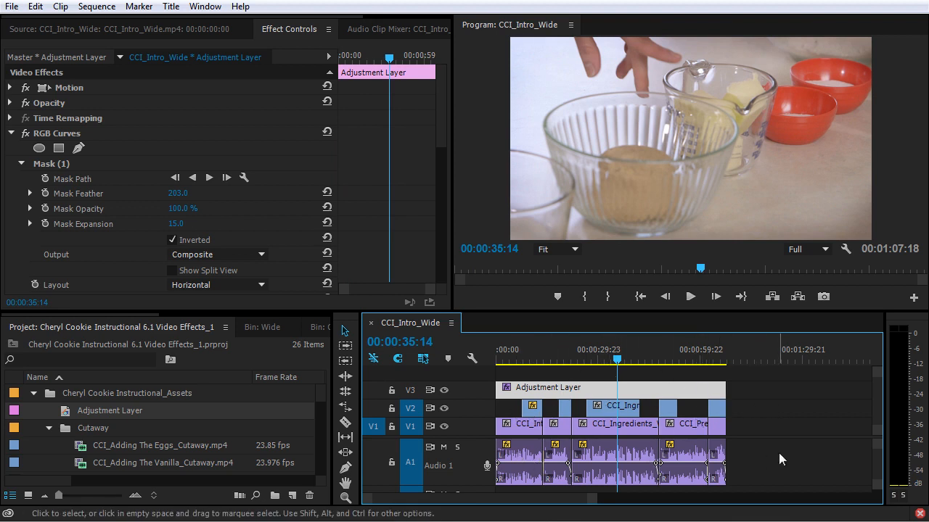
mouse_move(621, 412)
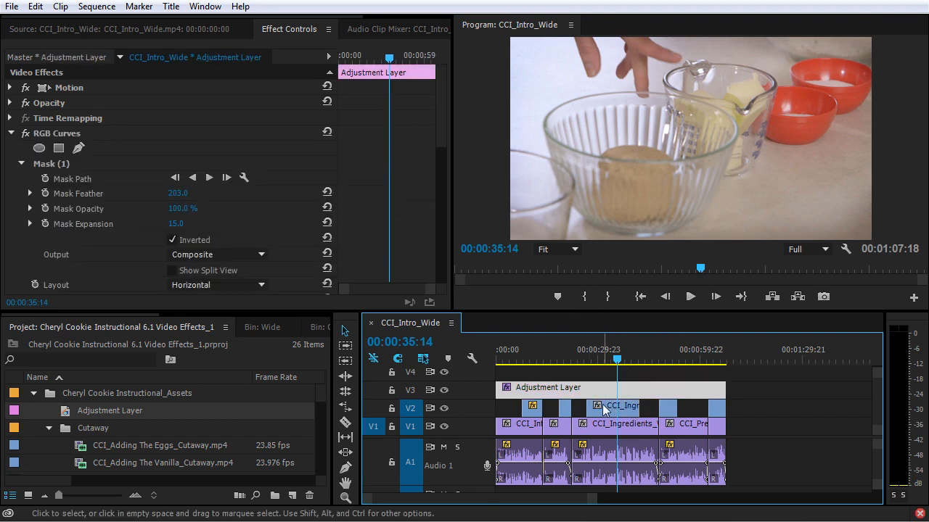
mouse_move(580, 413)
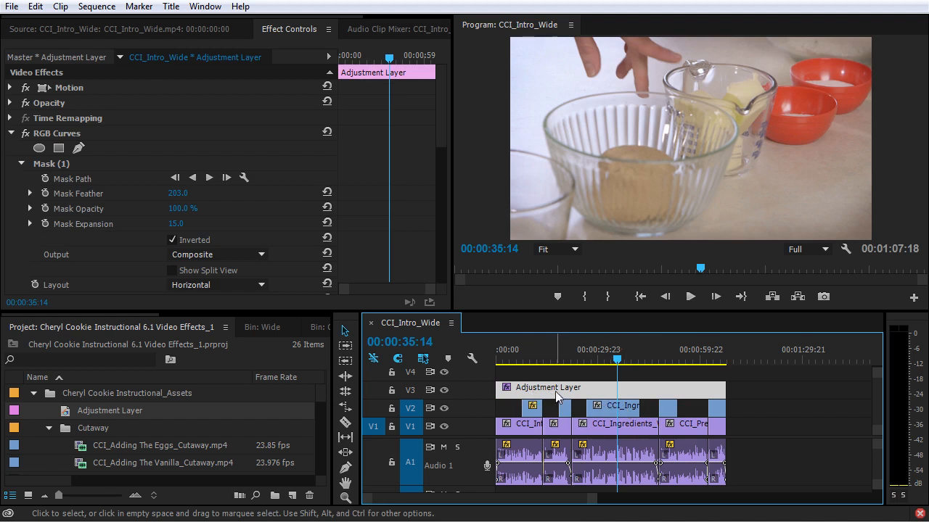
mouse_move(843, 392)
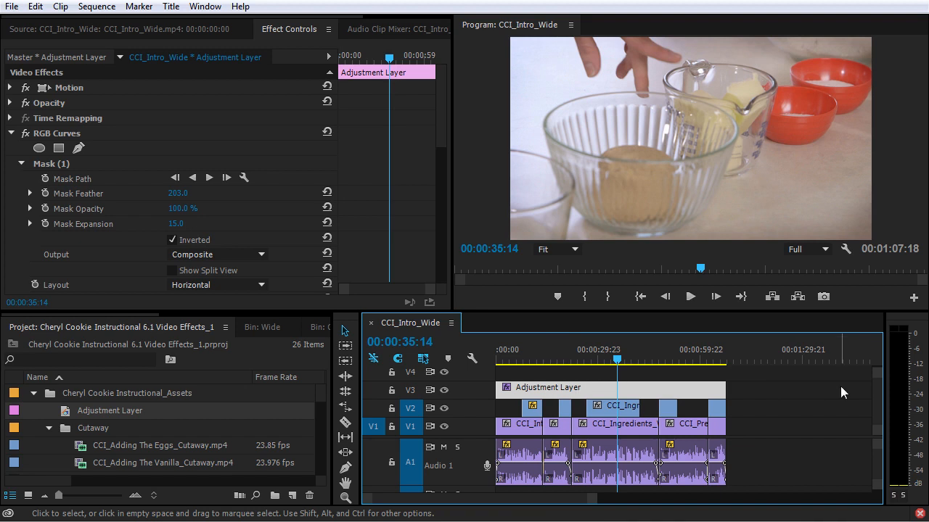
mouse_move(677, 392)
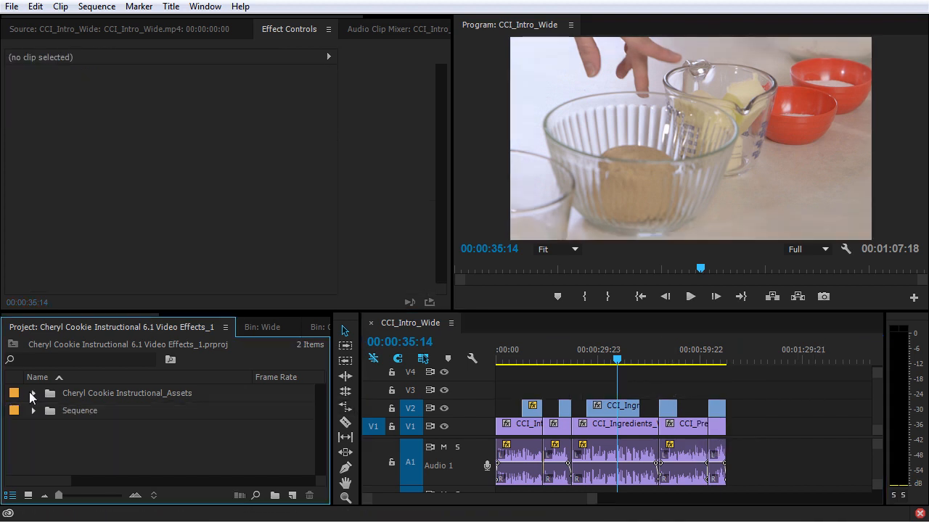
Step: List the Dissolve video transitions and toggle V2's track output off so the wide shot shows
click(204, 327)
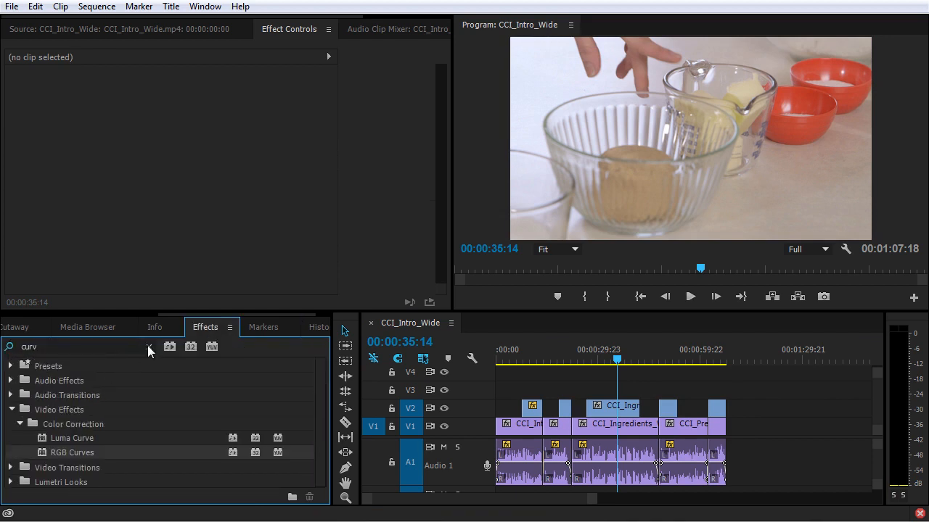
click(149, 347)
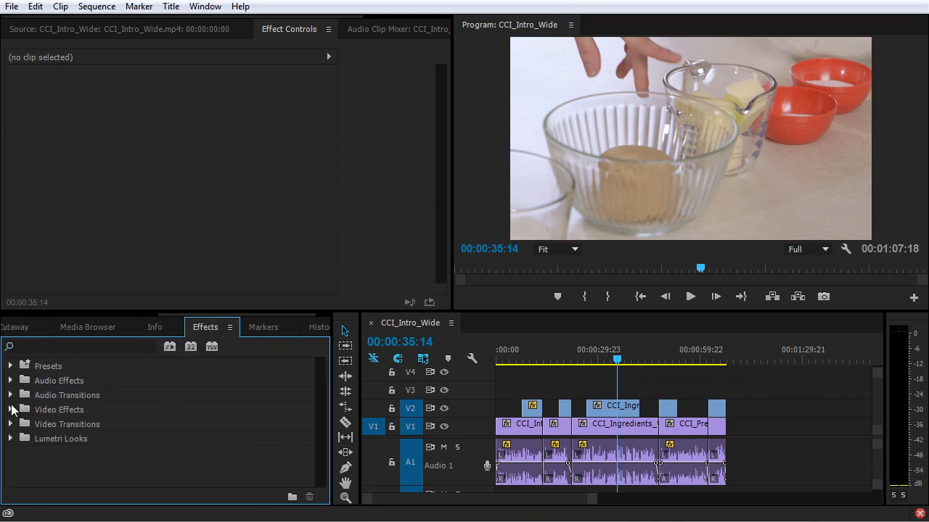
click(12, 424)
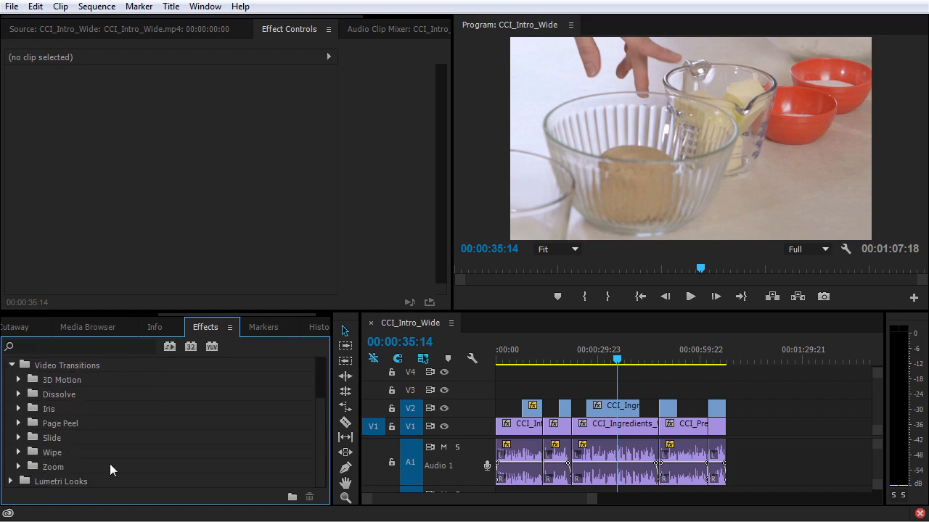
mouse_move(55, 378)
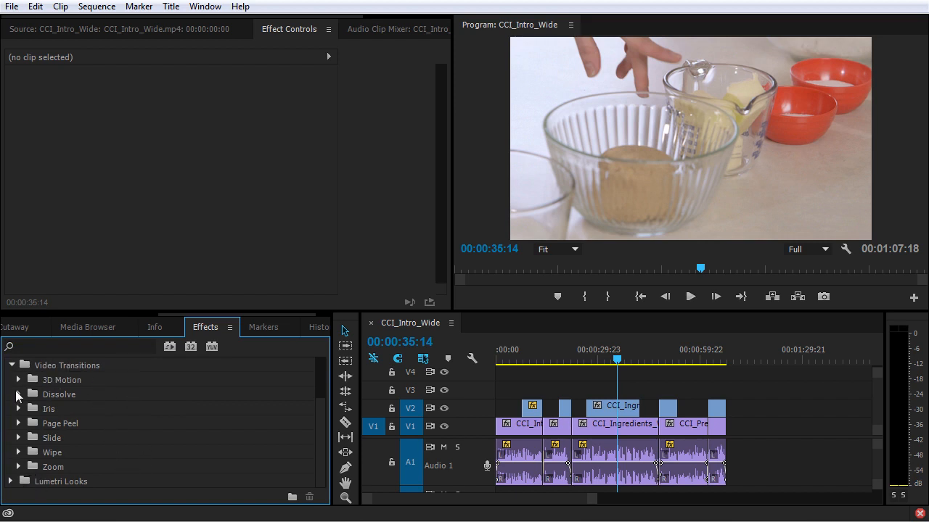
click(17, 395)
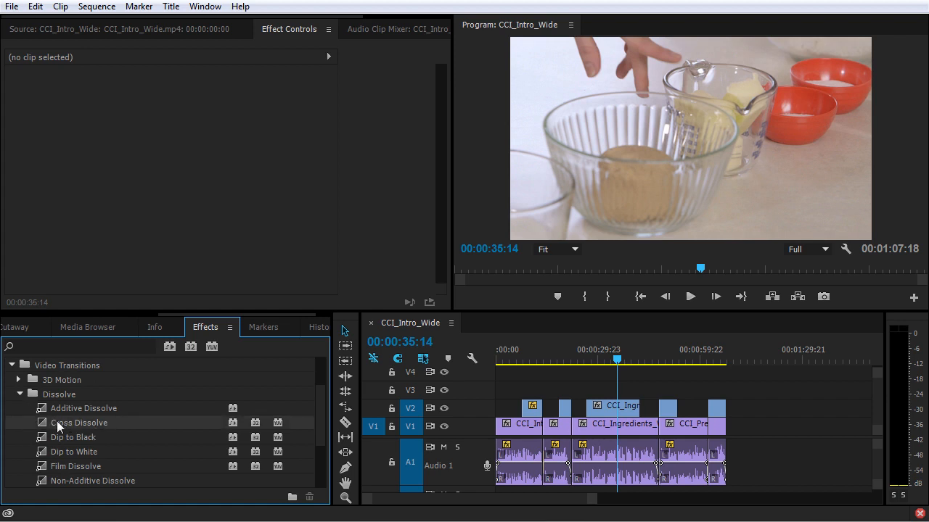
mouse_move(493, 421)
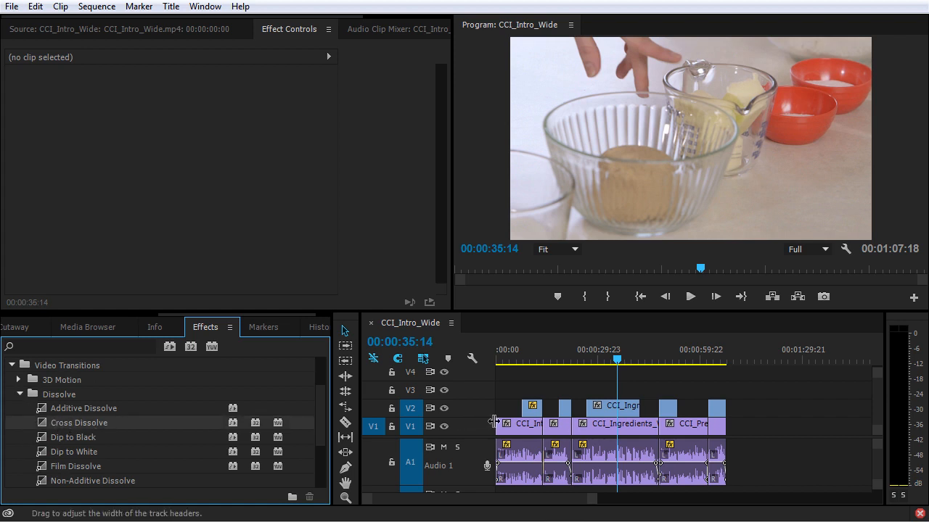
mouse_move(444, 409)
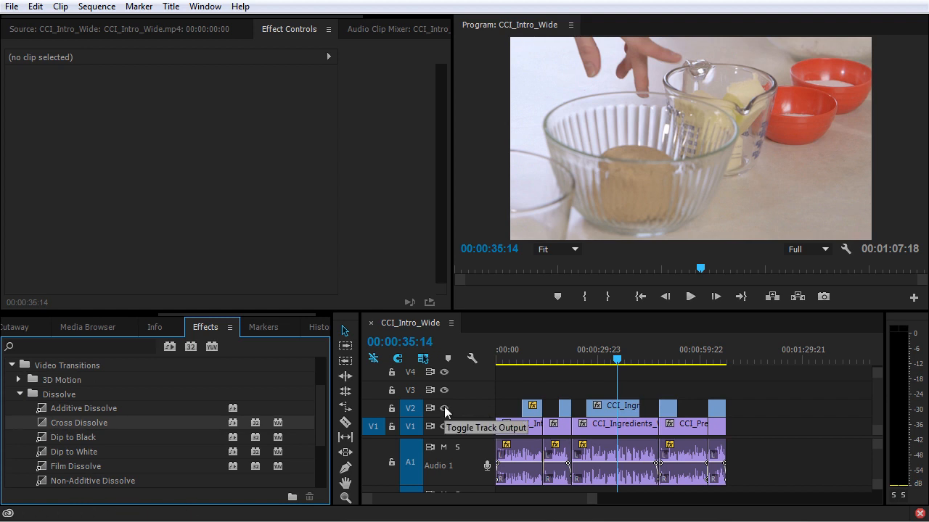
click(445, 408)
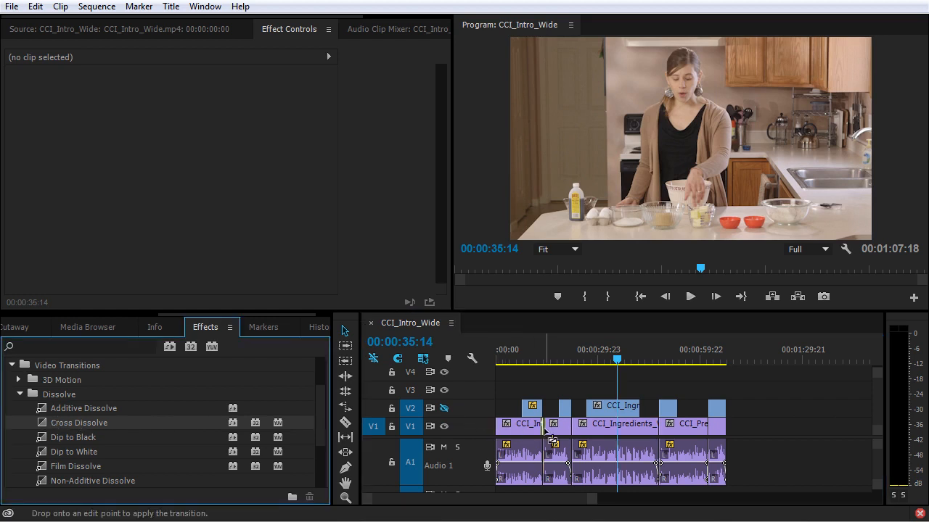
Step: Add cross dissolves between the wide clips near 15 and 22 s and at the cookies-spinning cutaway's end
click(545, 348)
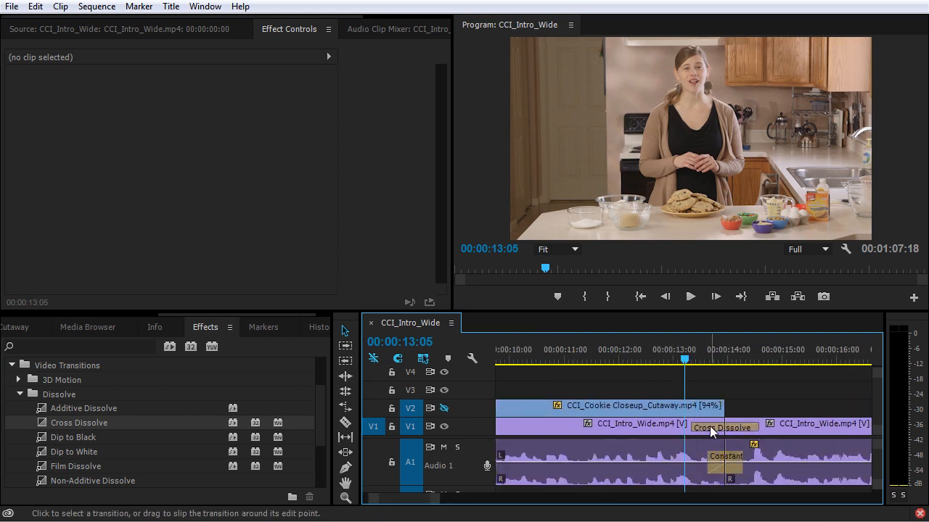
click(690, 296)
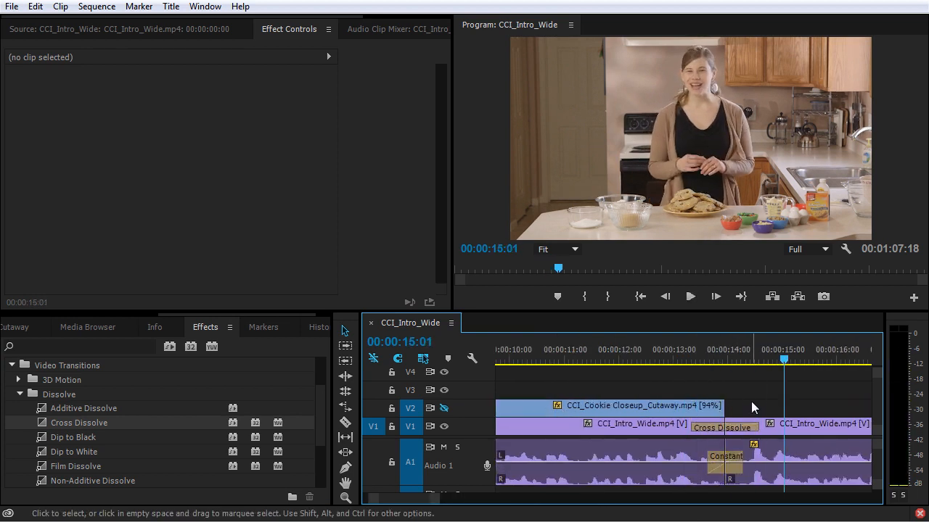
mouse_move(654, 434)
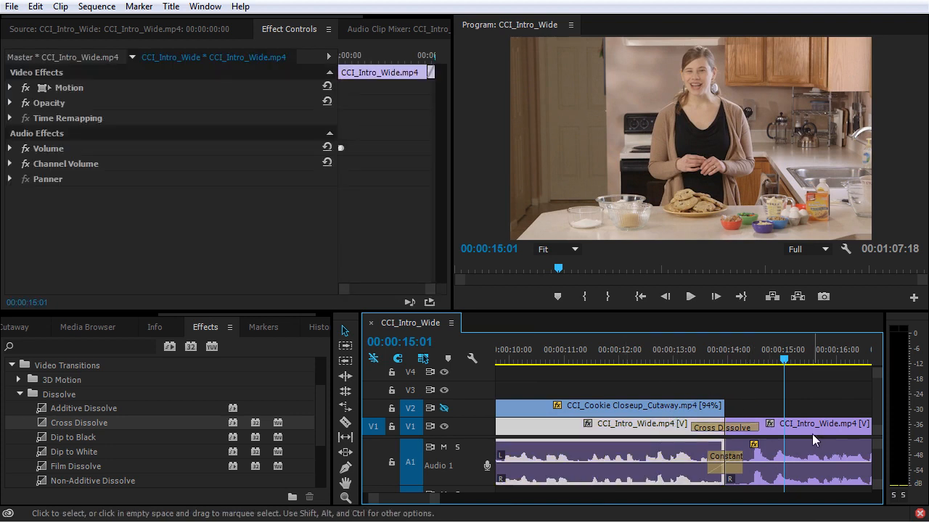
mouse_move(812, 433)
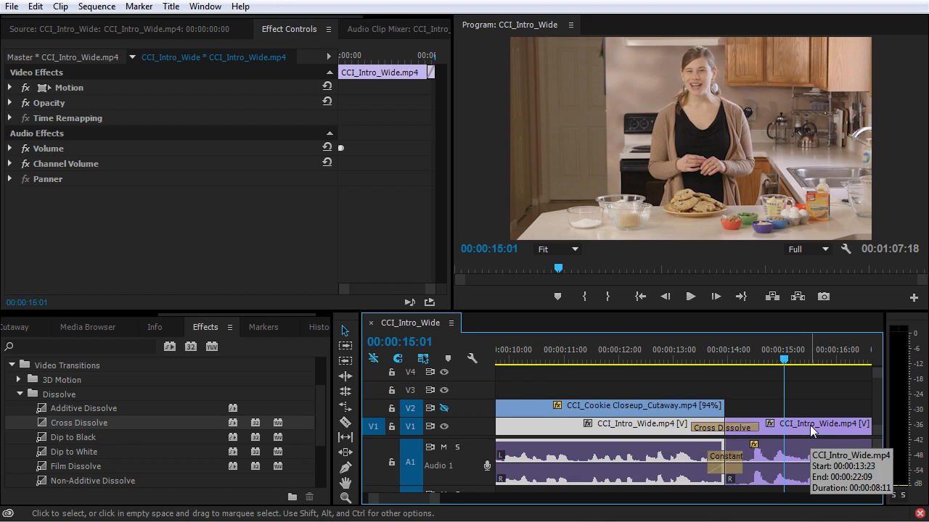
click(722, 427)
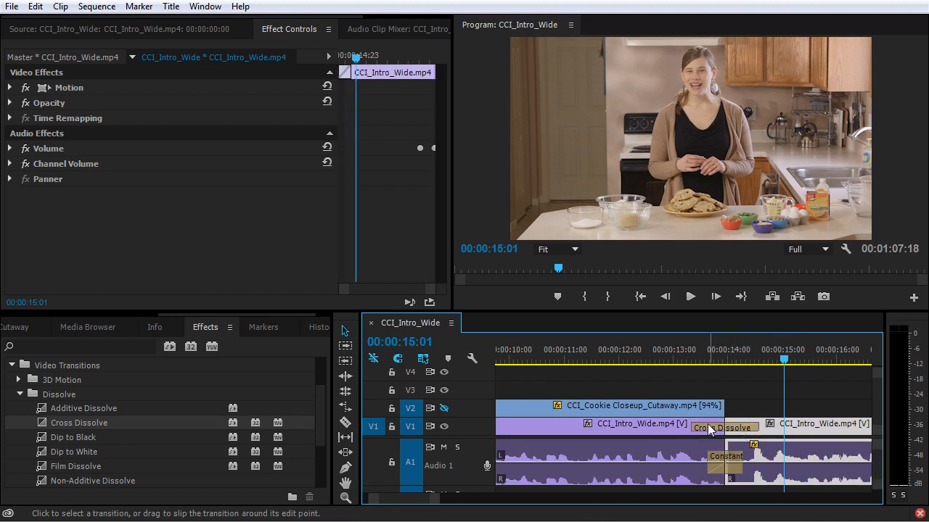
mouse_move(714, 428)
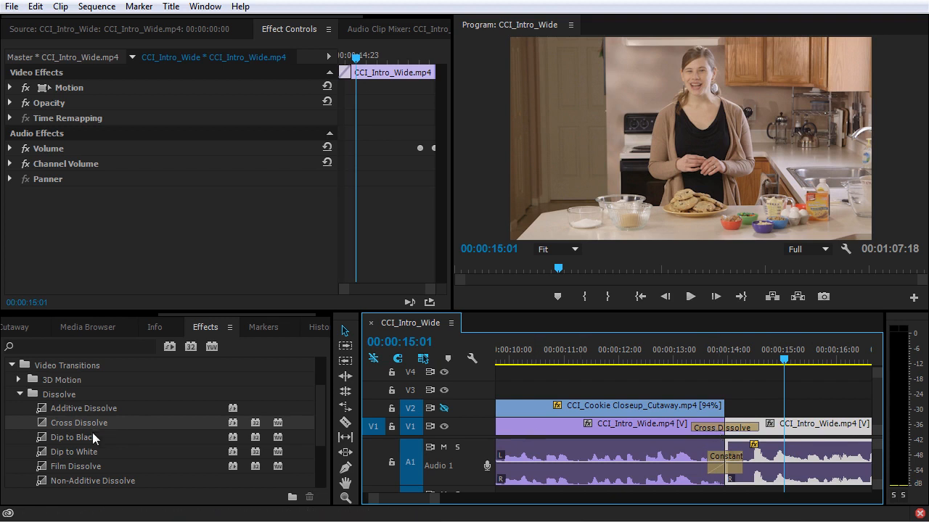
mouse_move(256, 424)
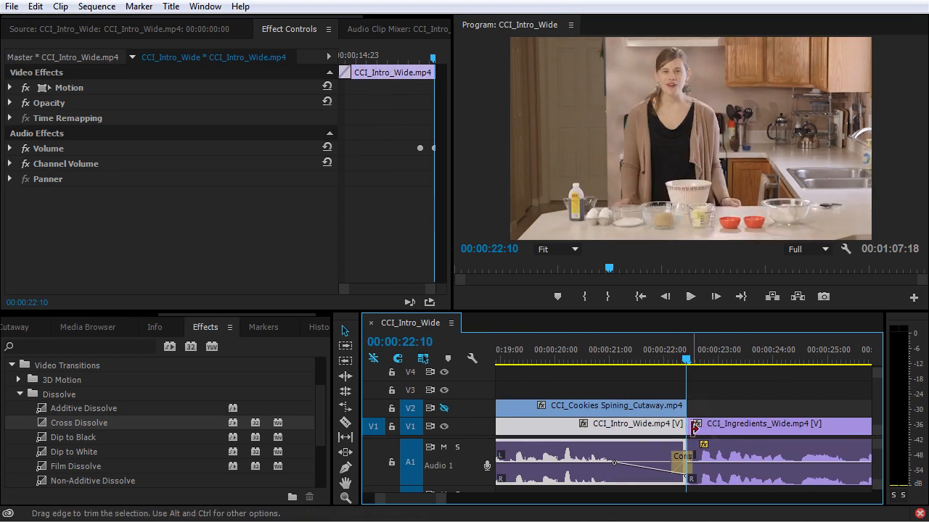
click(638, 453)
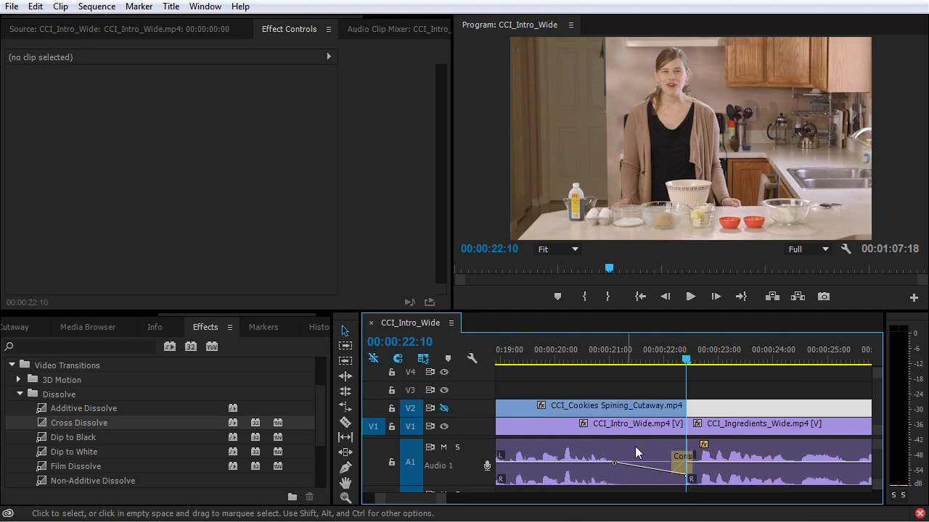
mouse_move(754, 394)
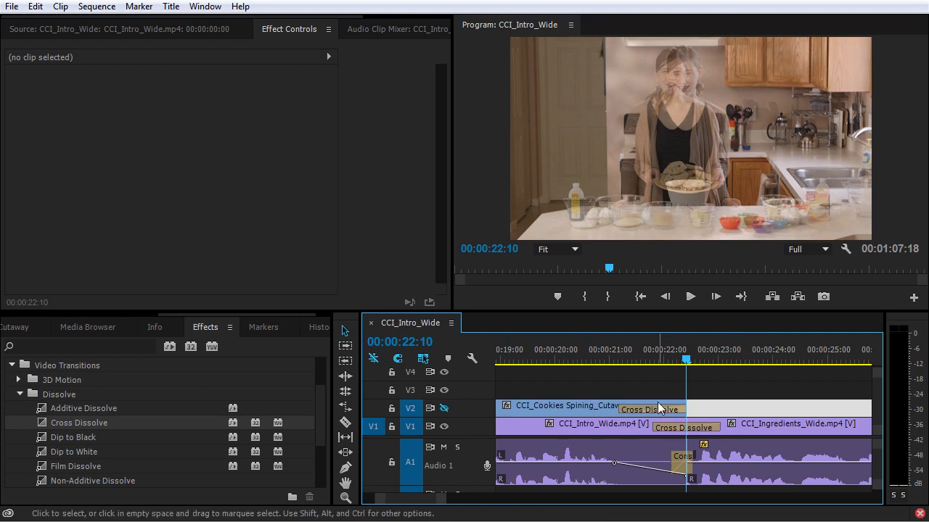
mouse_move(598, 414)
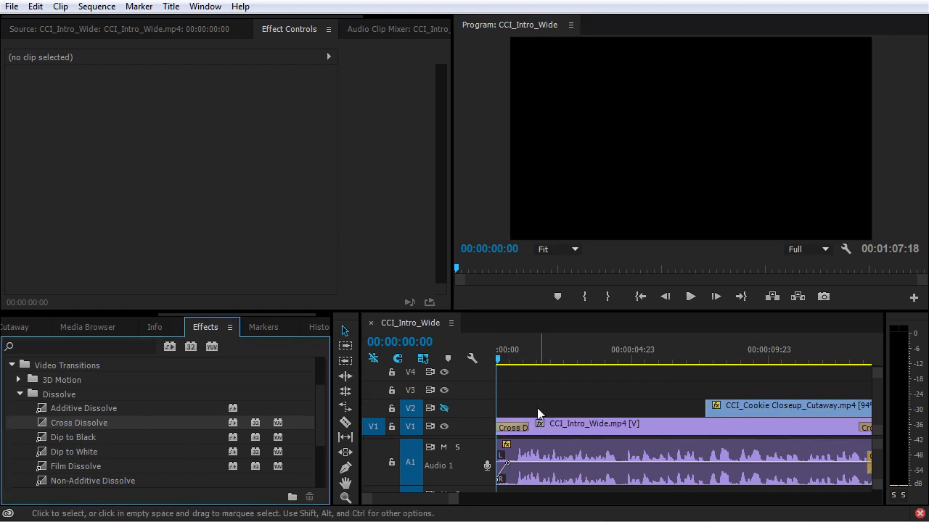
mouse_move(553, 418)
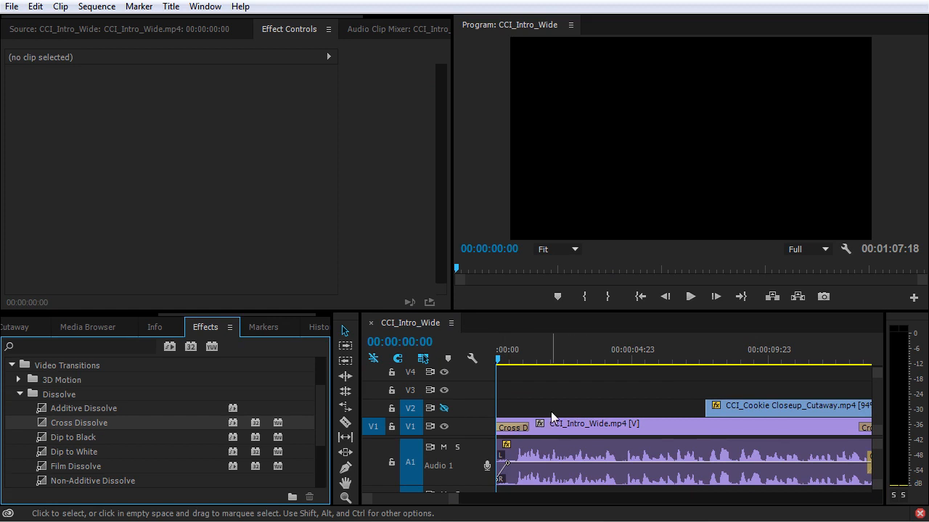
Step: Re-enable V2 track output so the cookie close-ups show, then move playback to the sequence end
click(690, 296)
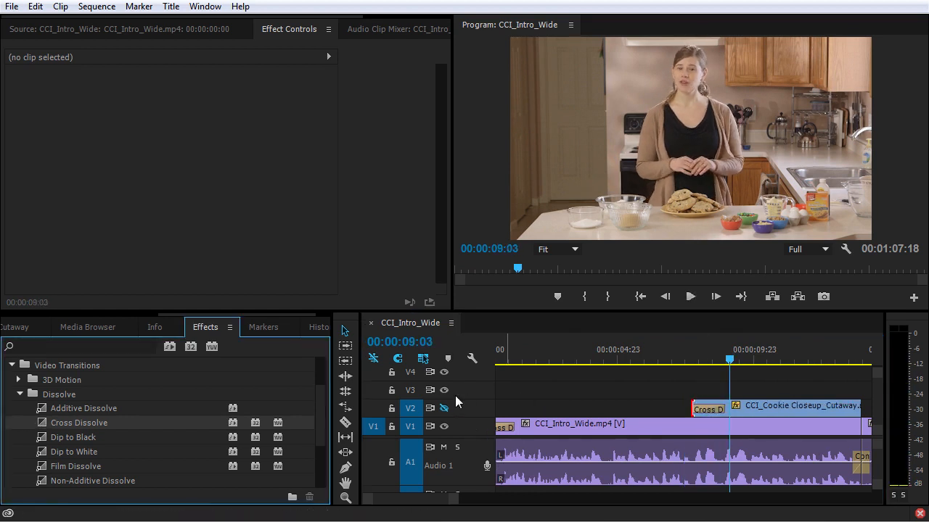
click(444, 408)
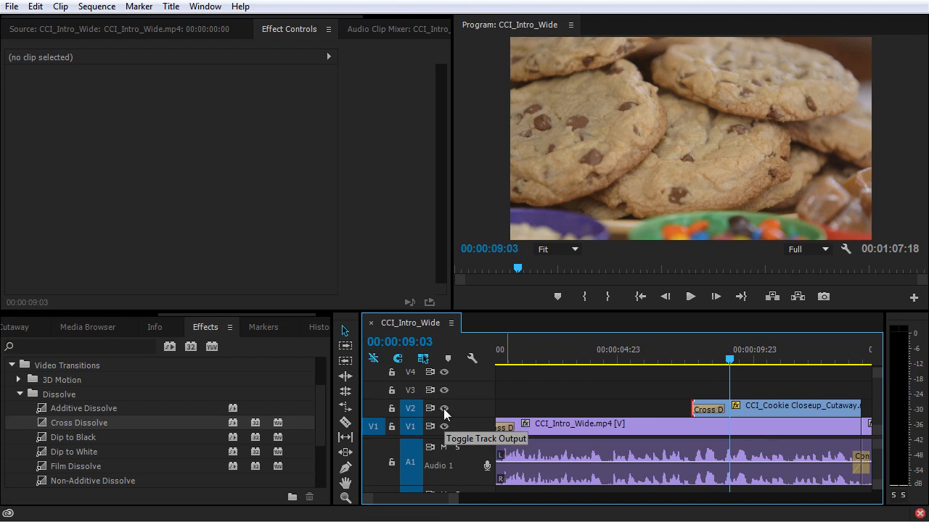
mouse_move(447, 412)
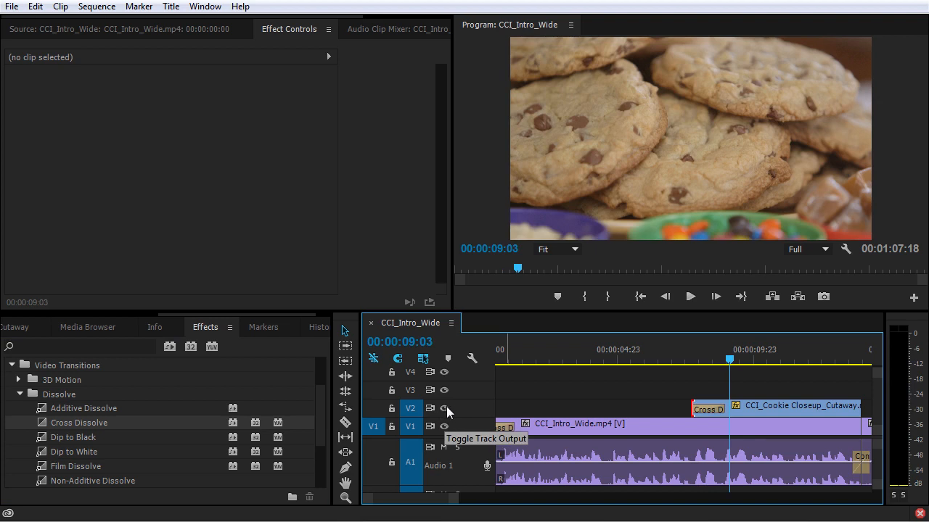
click(691, 296)
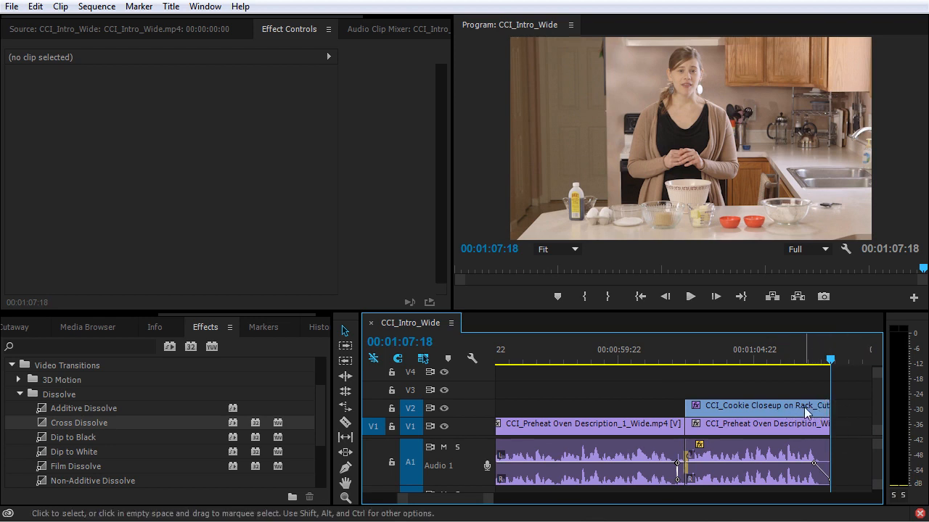
mouse_move(782, 432)
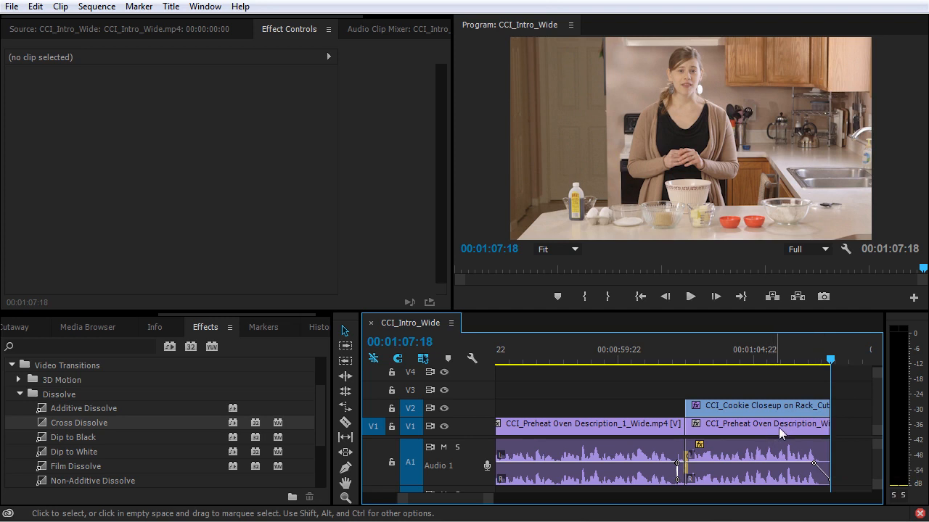
mouse_move(81, 345)
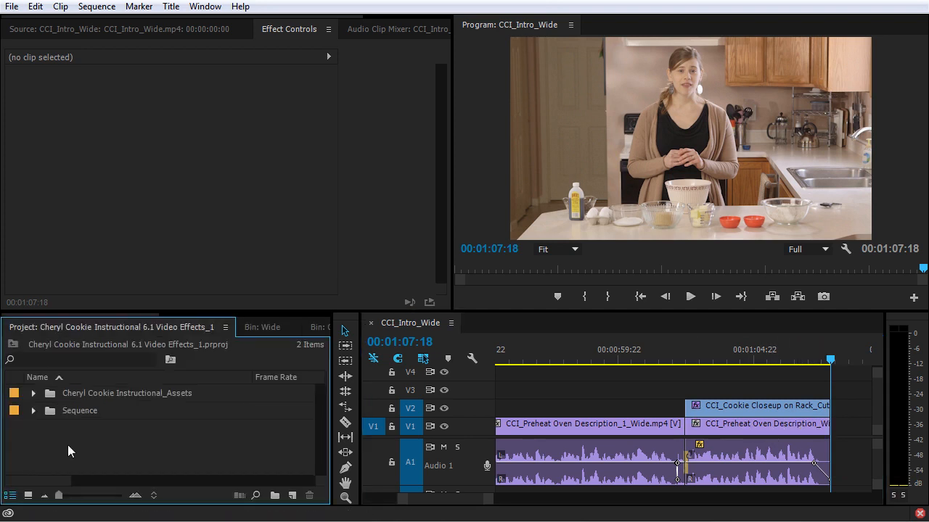
mouse_move(276, 472)
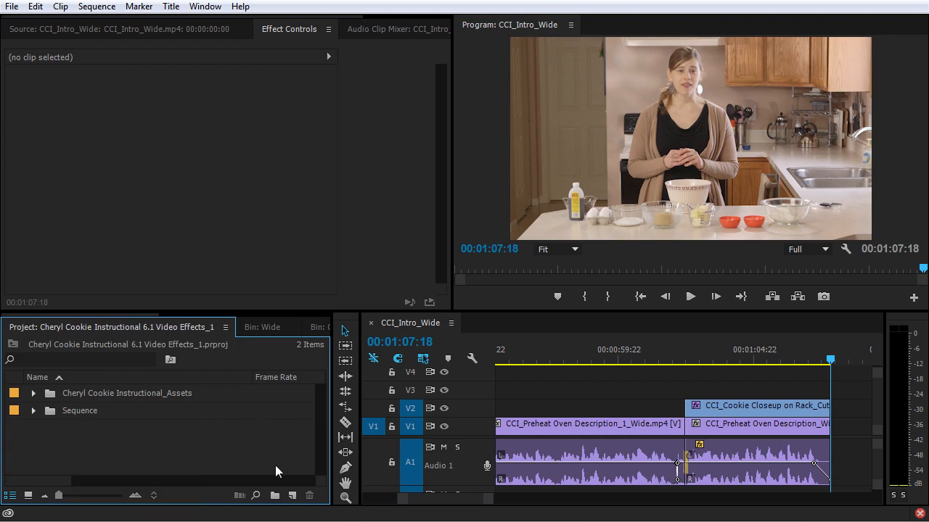
Step: Create a Black Video clip after the last shot with a cross dissolve fading into it
click(292, 497)
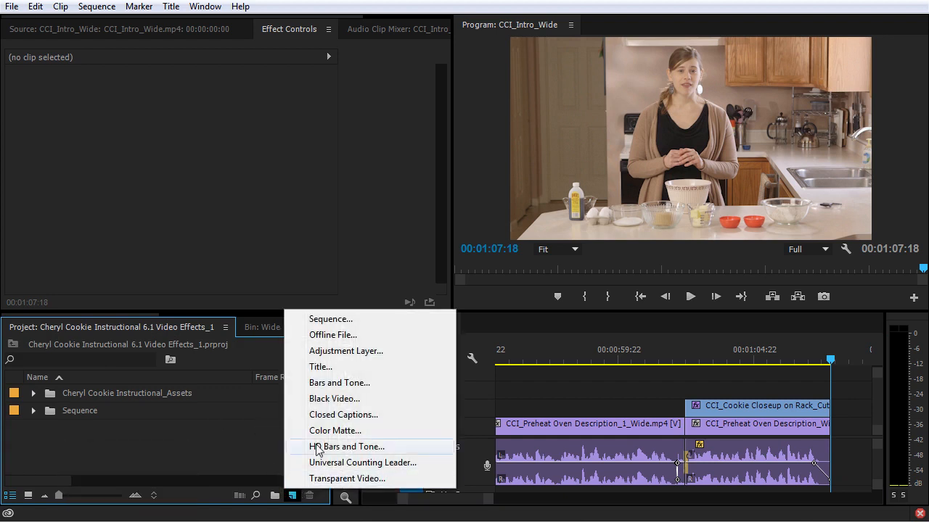
click(333, 398)
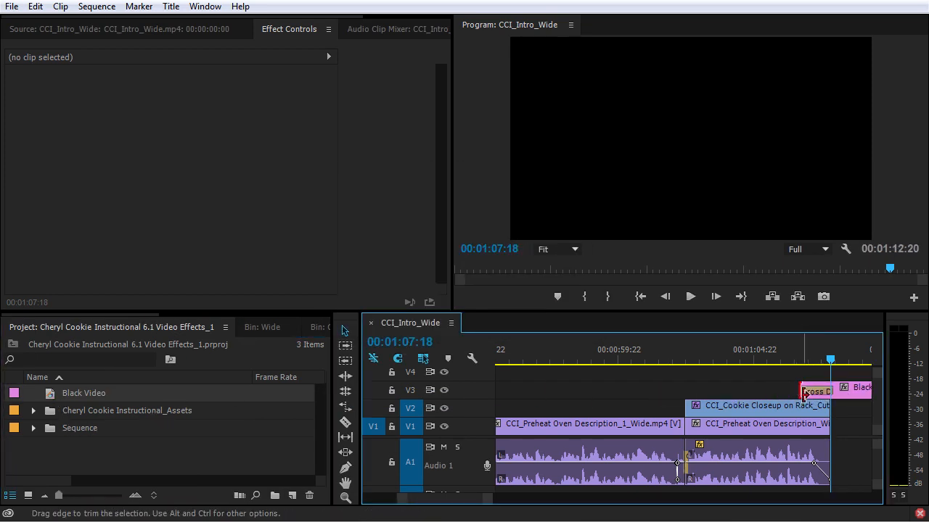
click(814, 390)
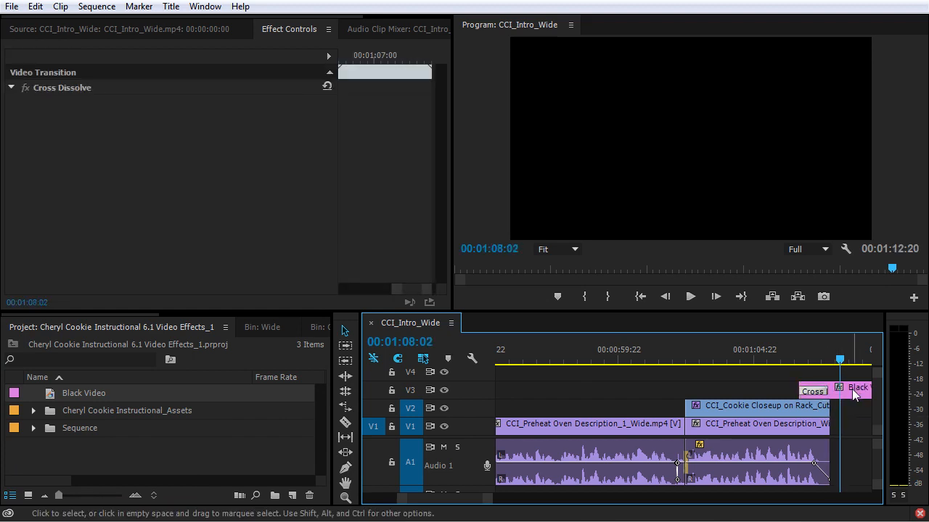
click(859, 389)
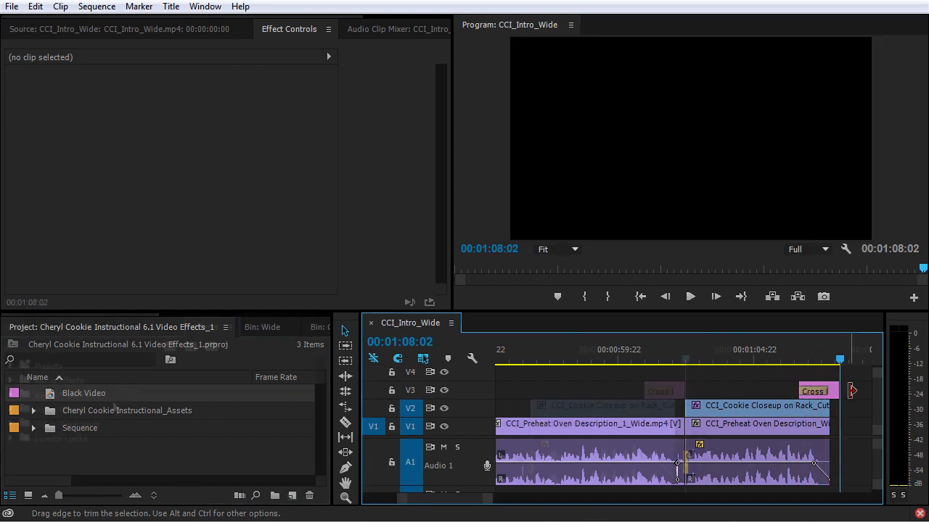
Step: Return to the Effects list with the Video Transitions folder collapsed
click(205, 326)
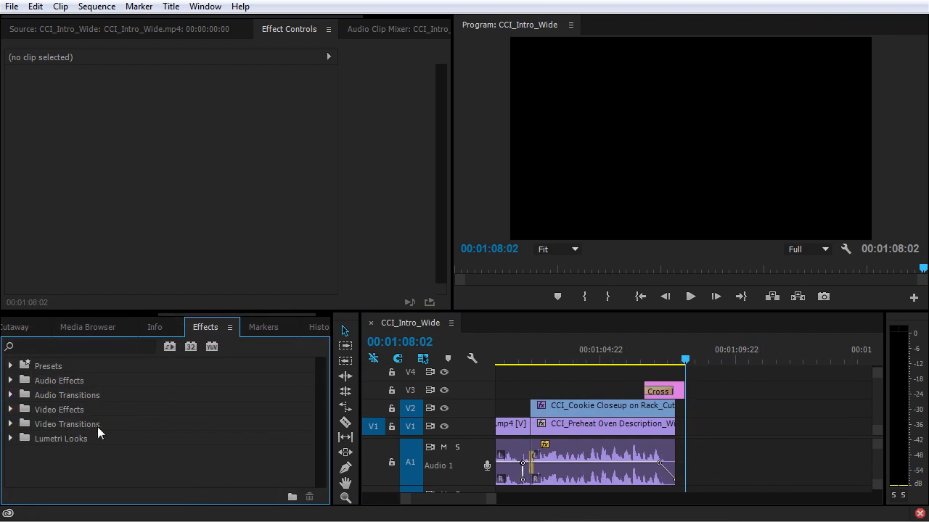
mouse_move(139, 431)
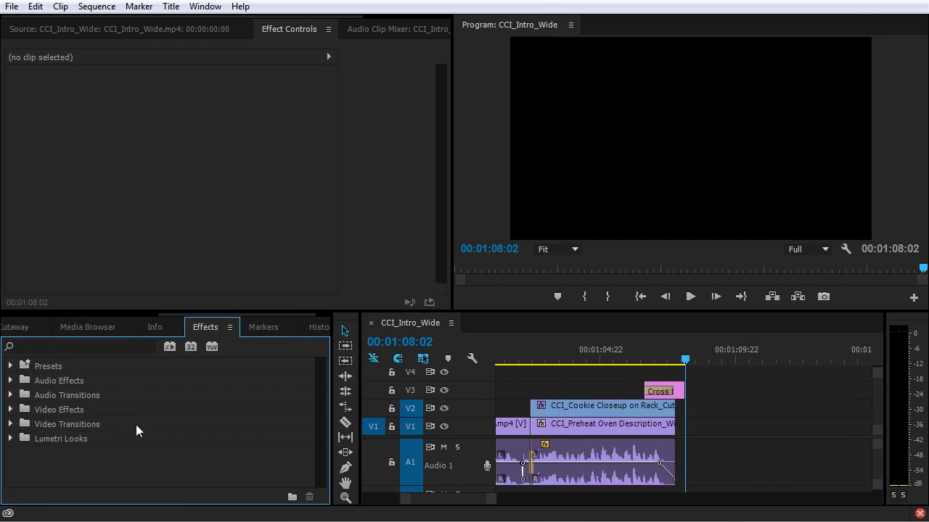